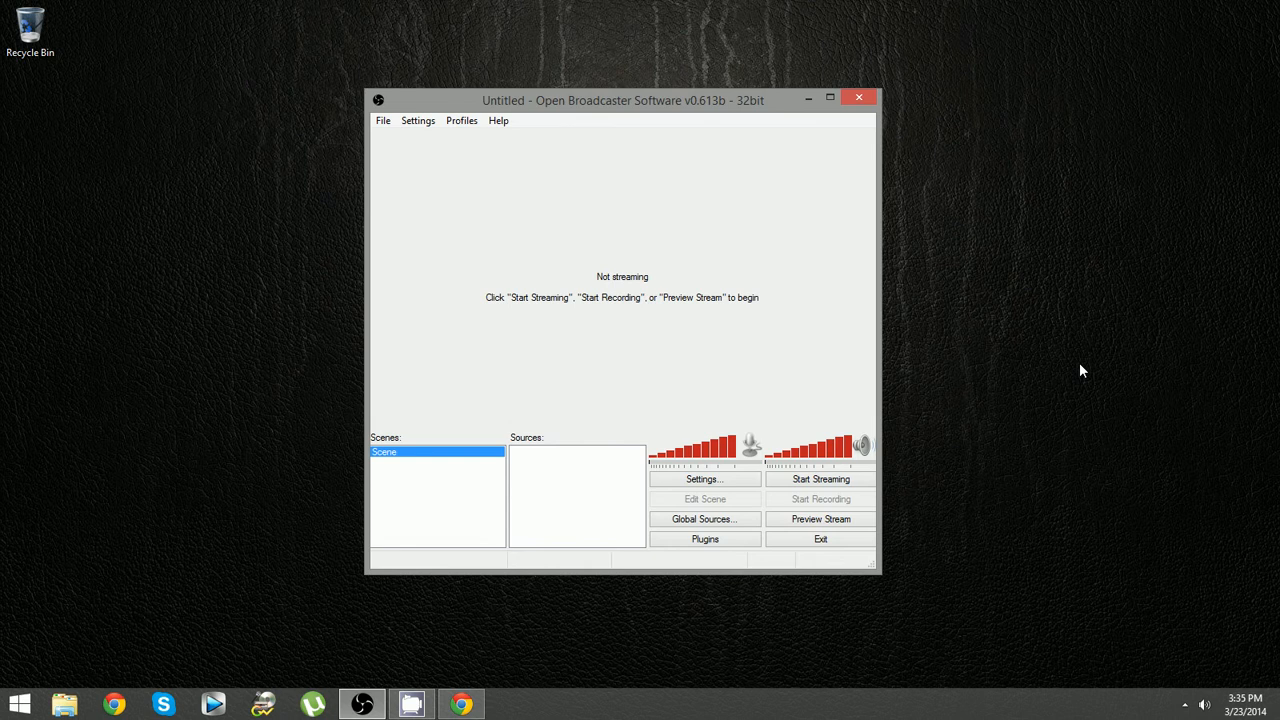
{"action": "mouse_move", "coordinate": [1024, 390]}
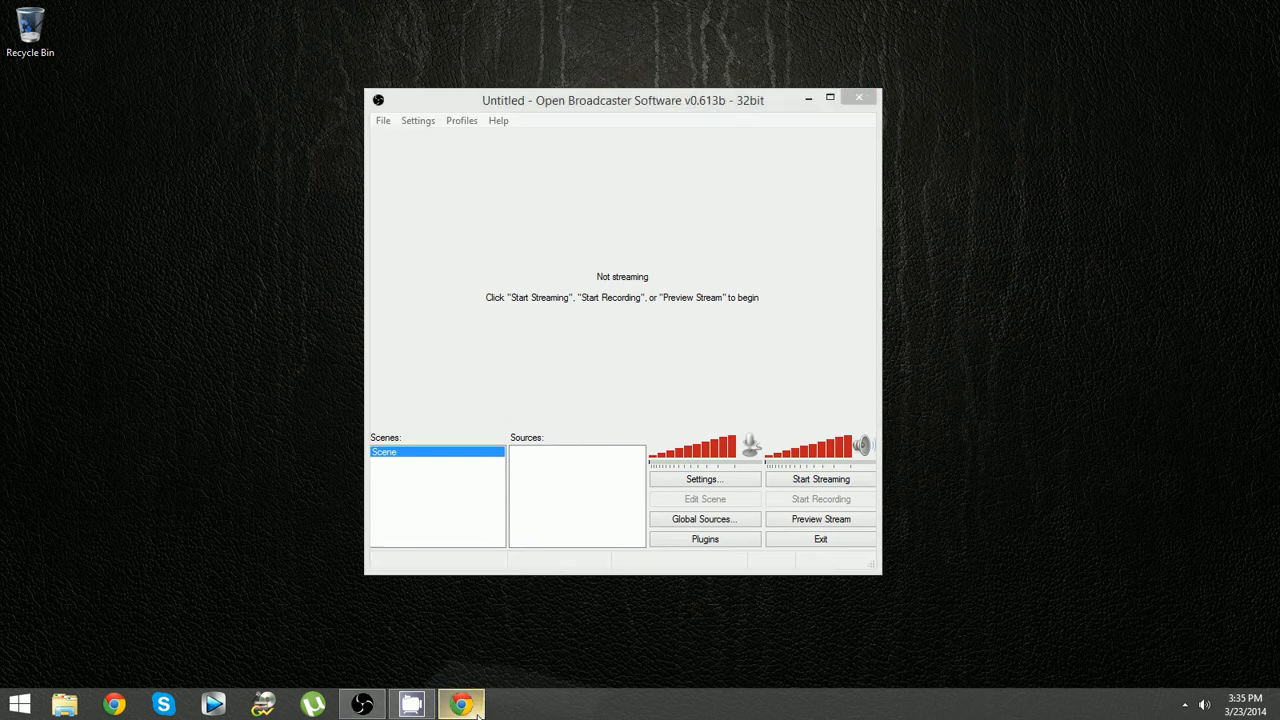
Step: View the SpeedOf.Me result: 23 Mbps download, 11.84 Mbps upload, 26 ms latency
{"action": "left_click", "coordinate": [460, 704]}
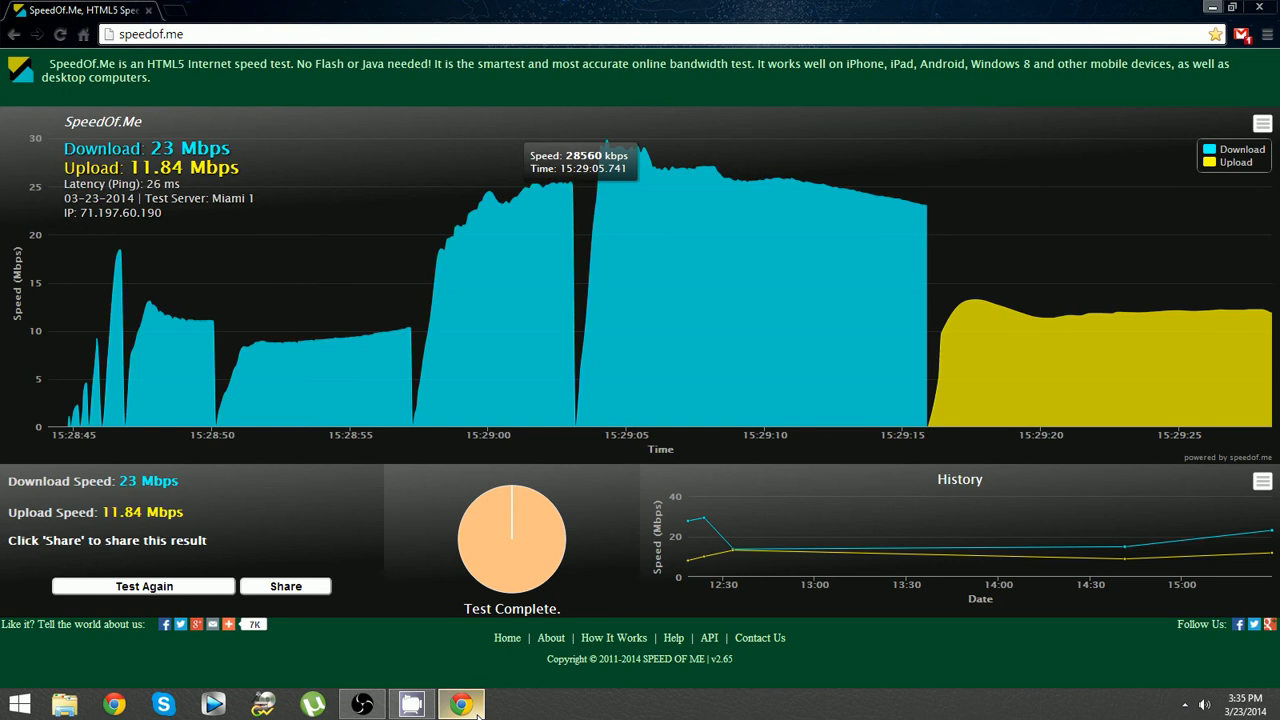
{"action": "mouse_move", "coordinate": [188, 596]}
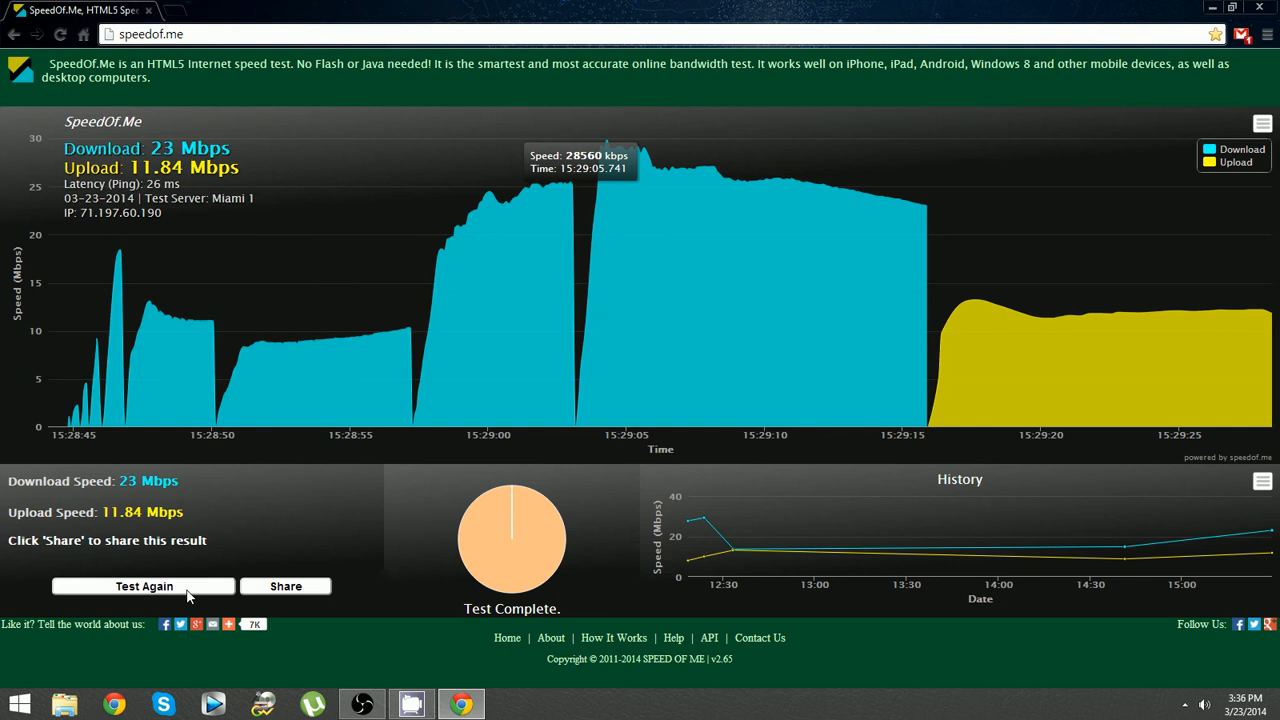
{"action": "mouse_move", "coordinate": [1106, 230]}
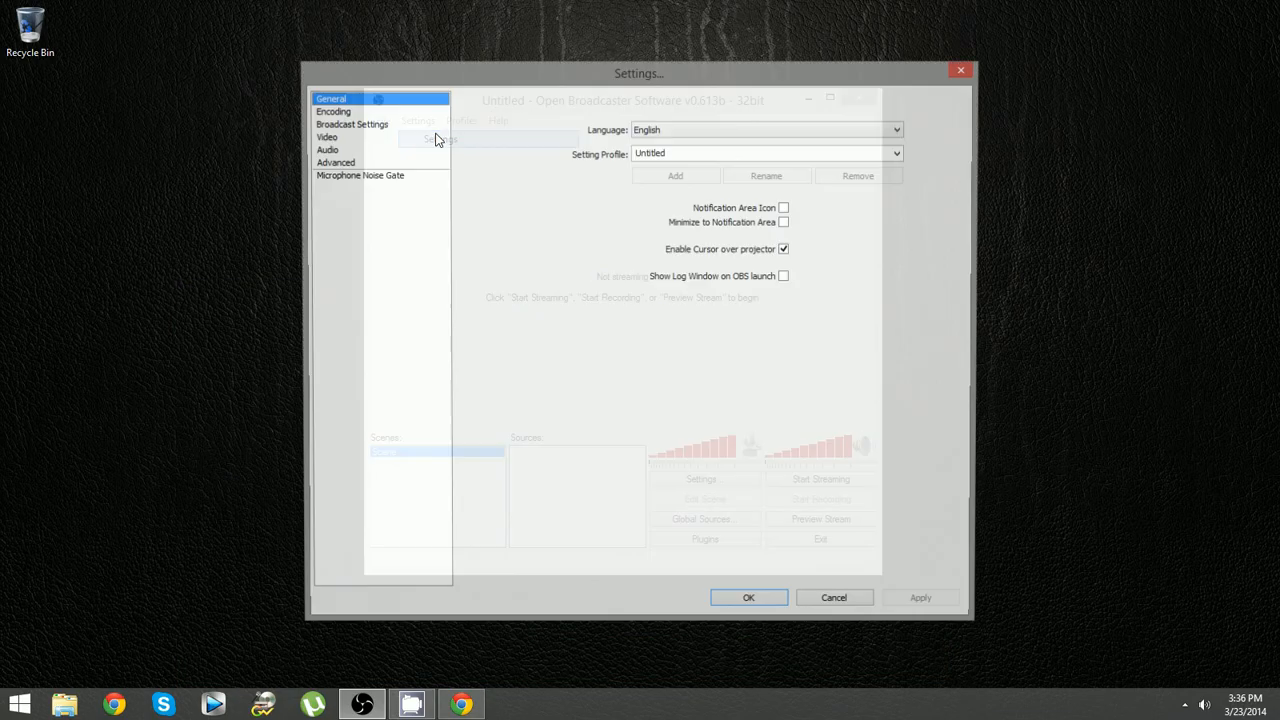
Step: In Encoding settings, turn off Use CBR and set Quality Balance to 5
{"action": "left_click", "coordinate": [332, 112]}
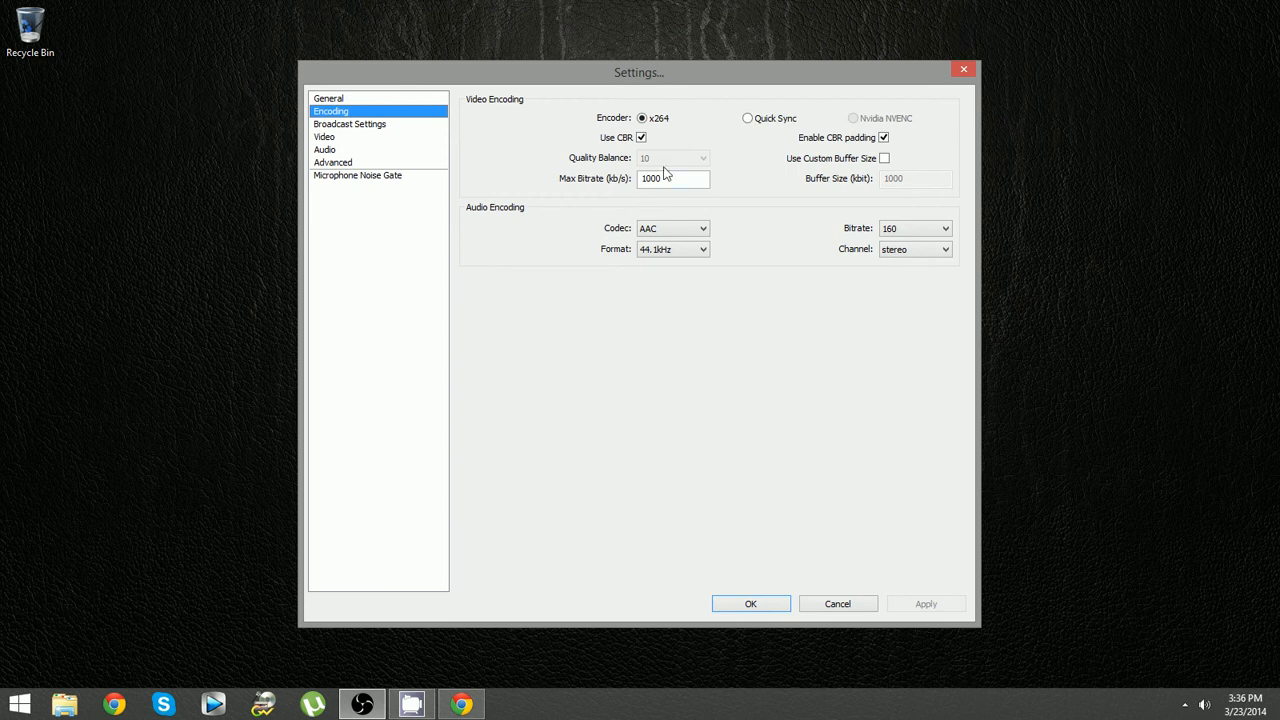
{"action": "left_click", "coordinate": [640, 136]}
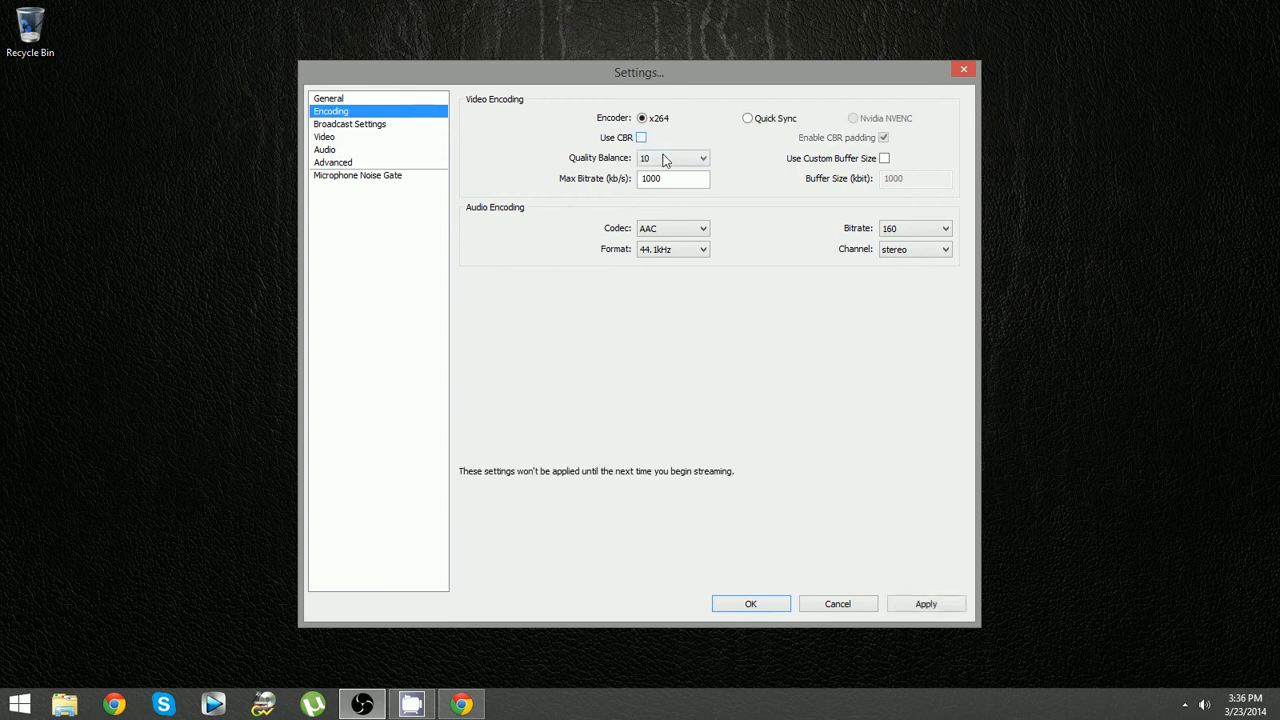
{"action": "left_click", "coordinate": [704, 158]}
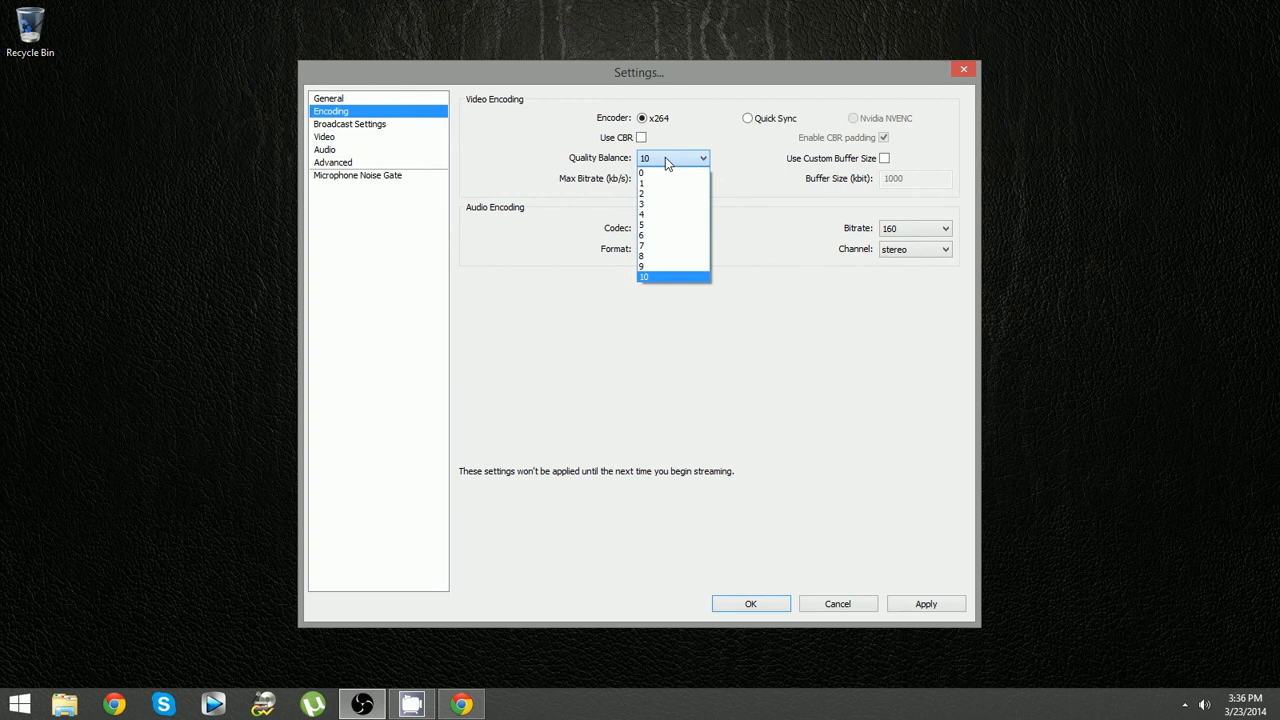
{"action": "mouse_move", "coordinate": [660, 236]}
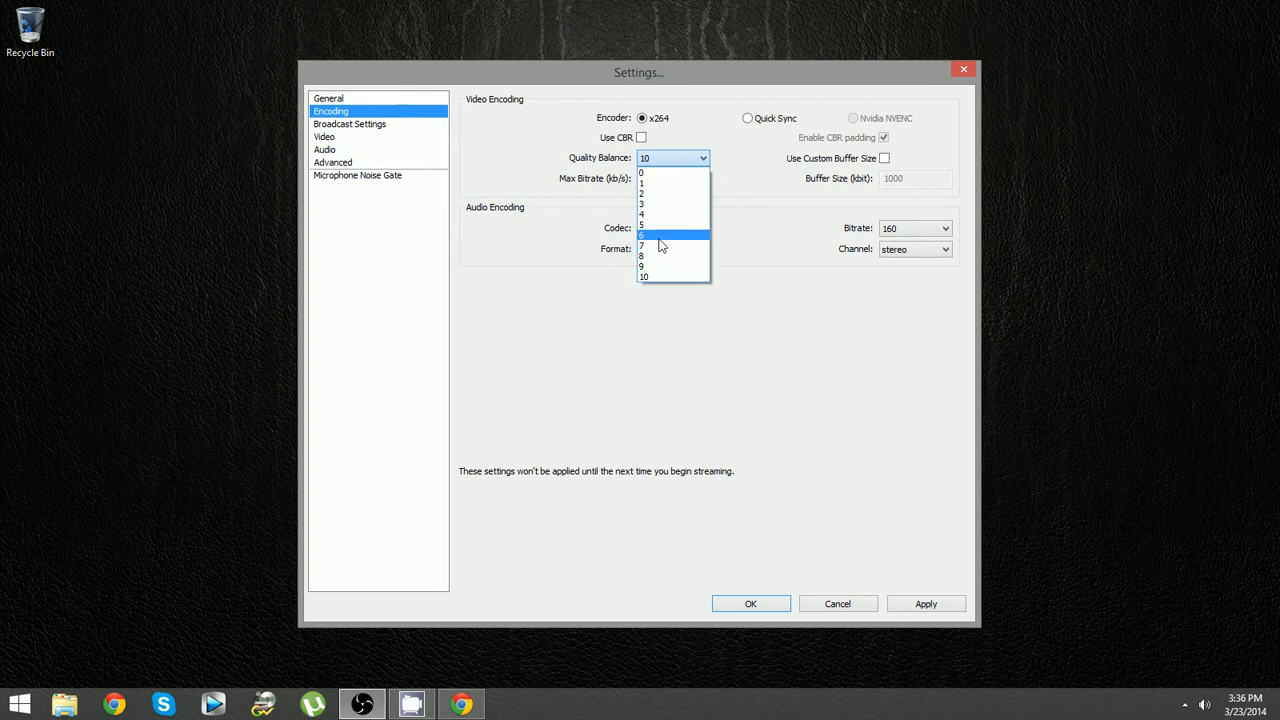
{"action": "left_click", "coordinate": [644, 236]}
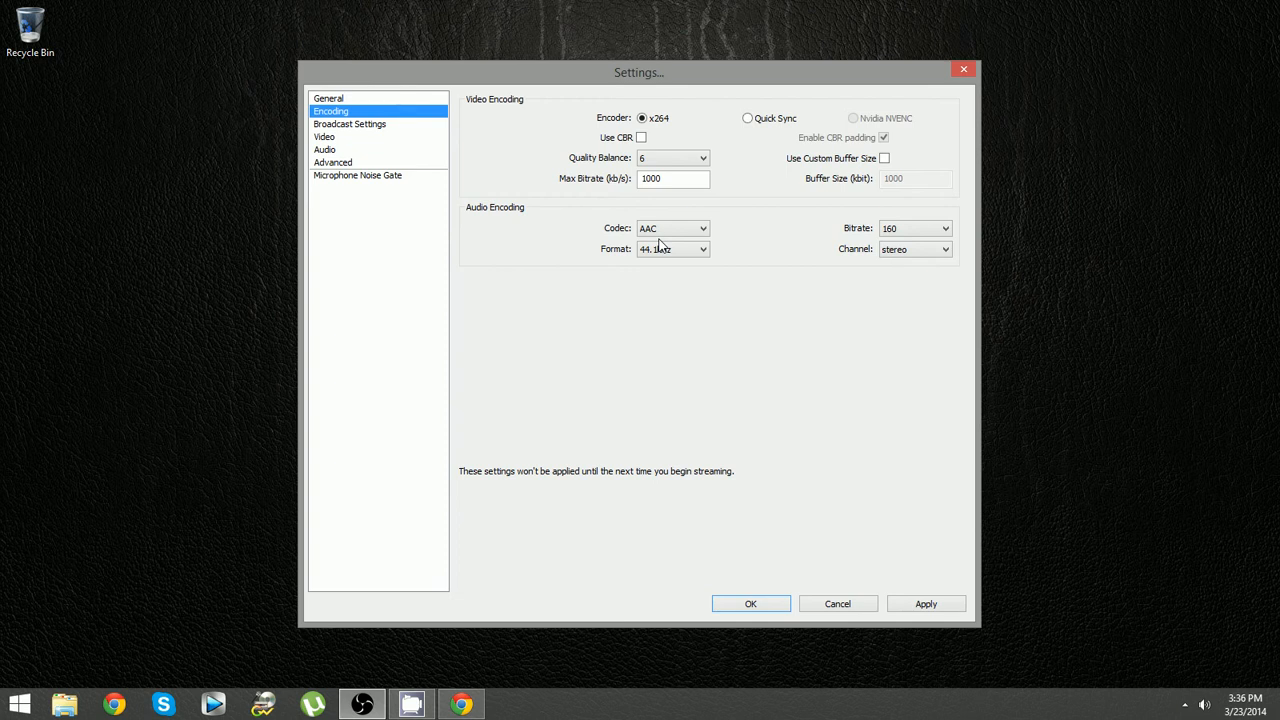
{"action": "mouse_move", "coordinate": [736, 236]}
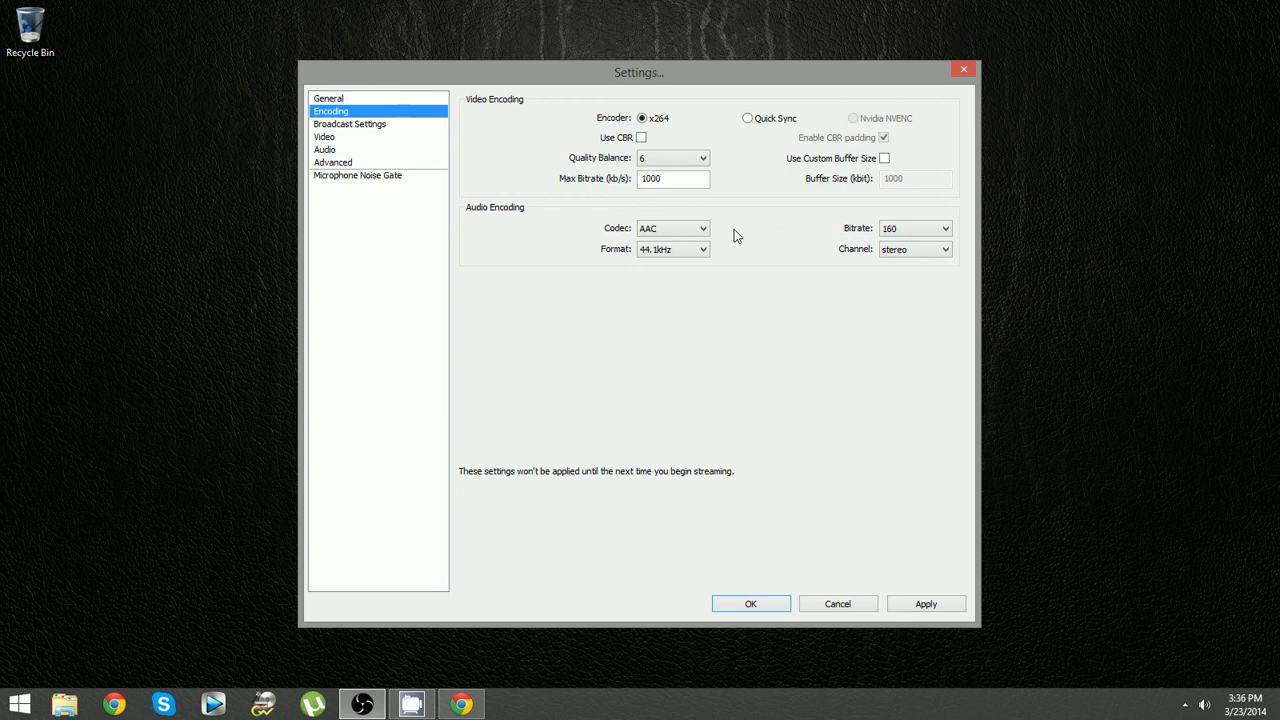
{"action": "mouse_move", "coordinate": [696, 178]}
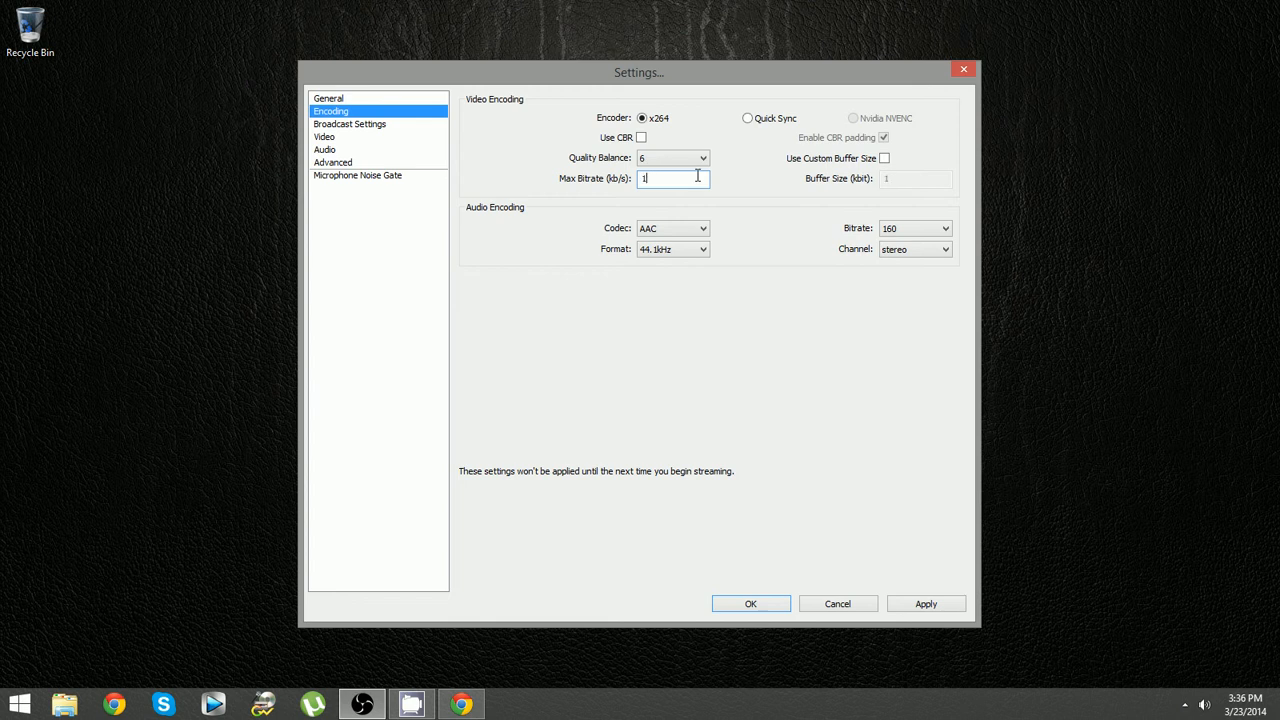
Step: Try Max Bitrate values (110, 000, 800) and leave the field empty
{"action": "type", "text": "110"}
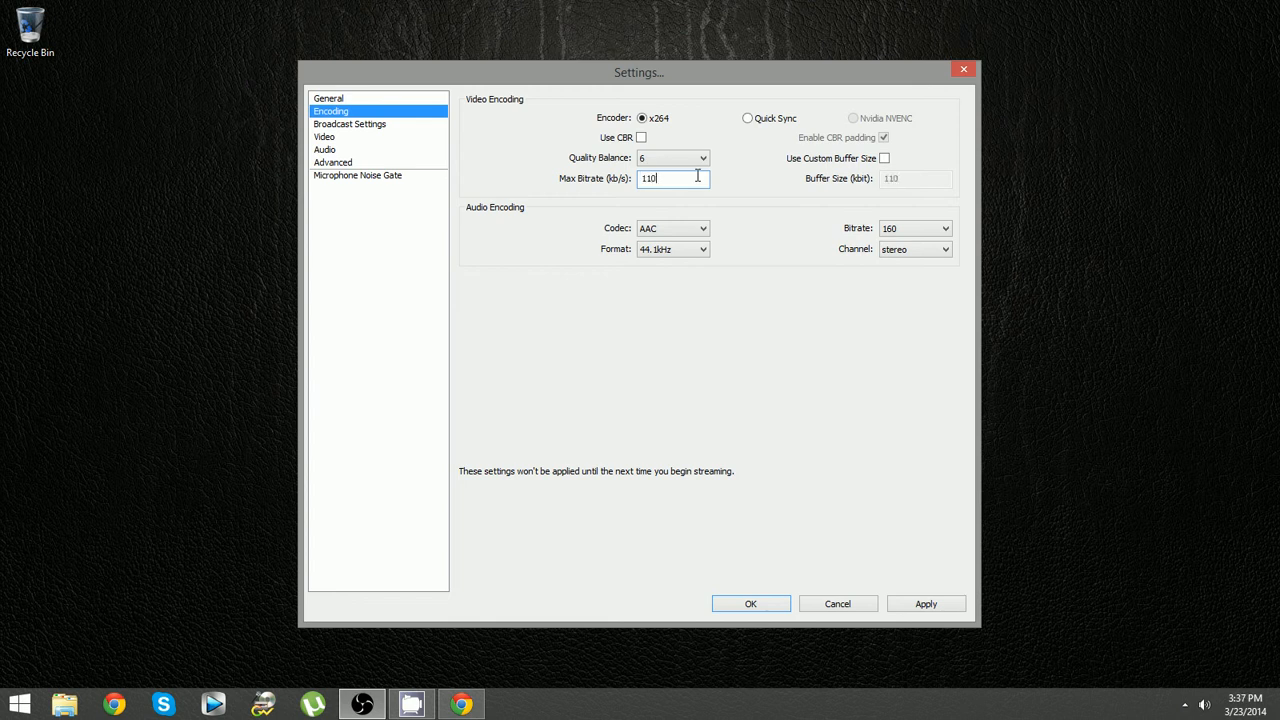
{"action": "type", "text": "000"}
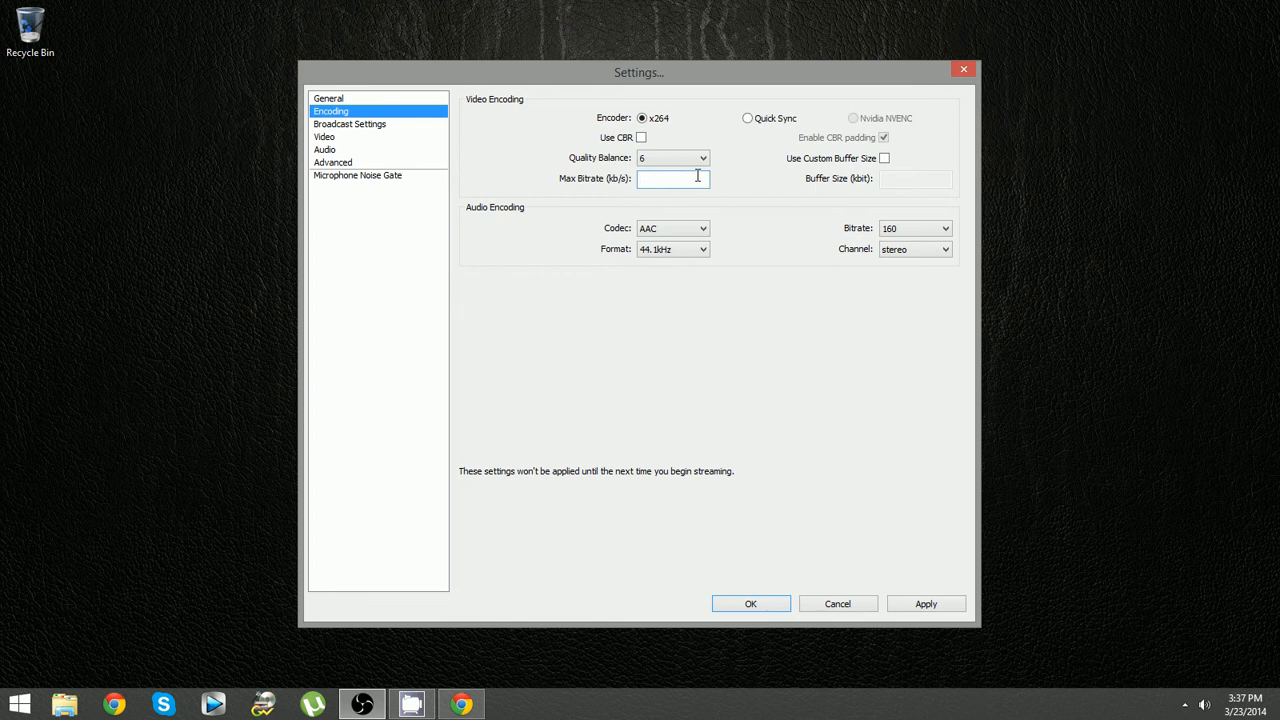
{"action": "type", "text": "800"}
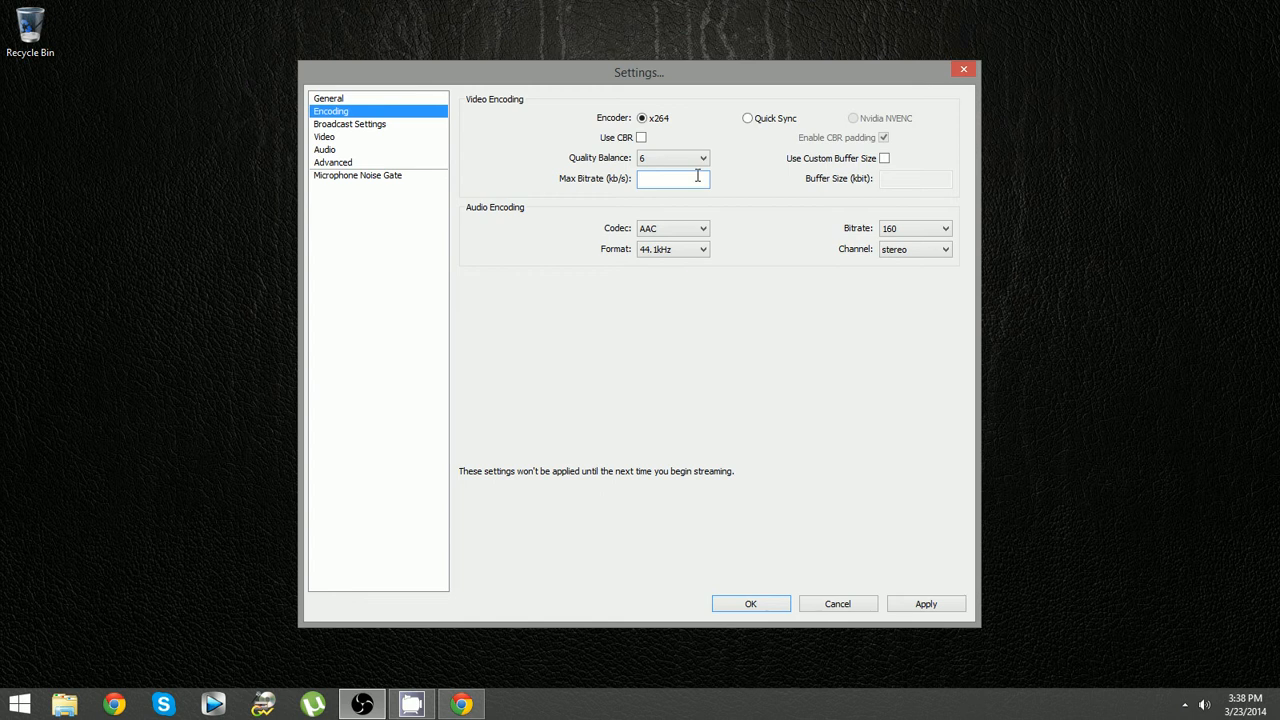
{"action": "type", "text": "1"}
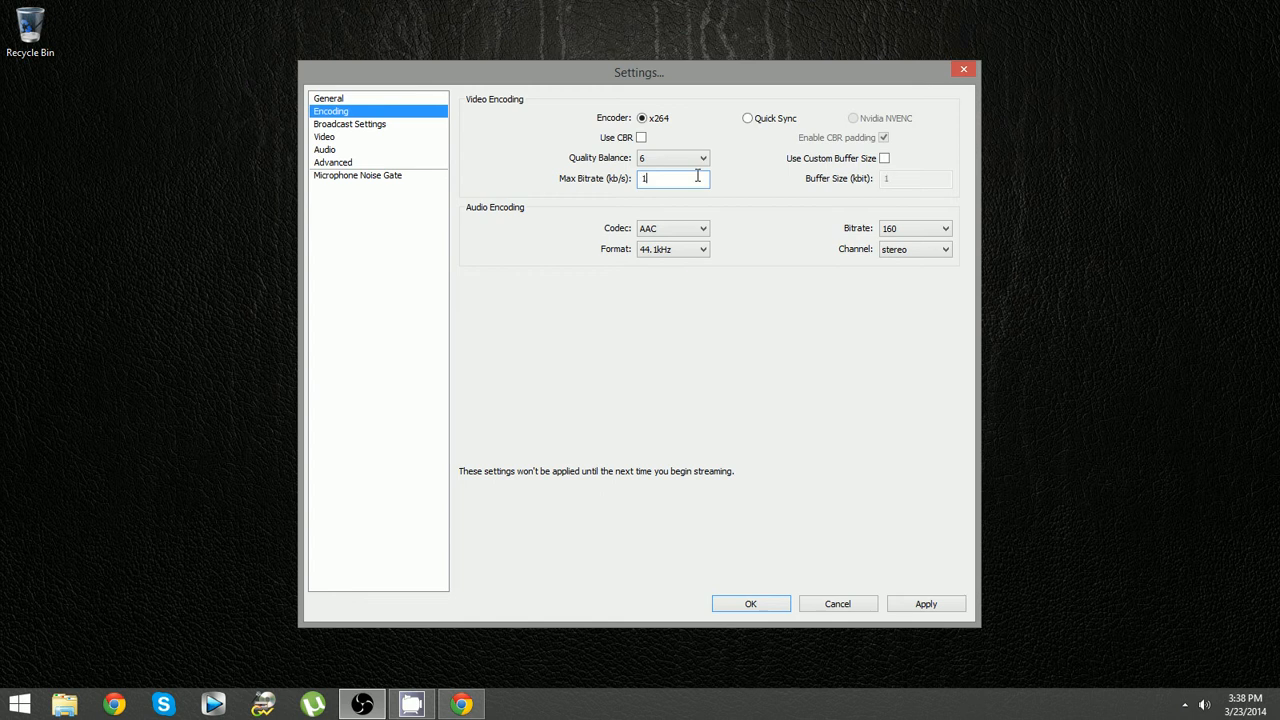
{"action": "type", "text": "2"}
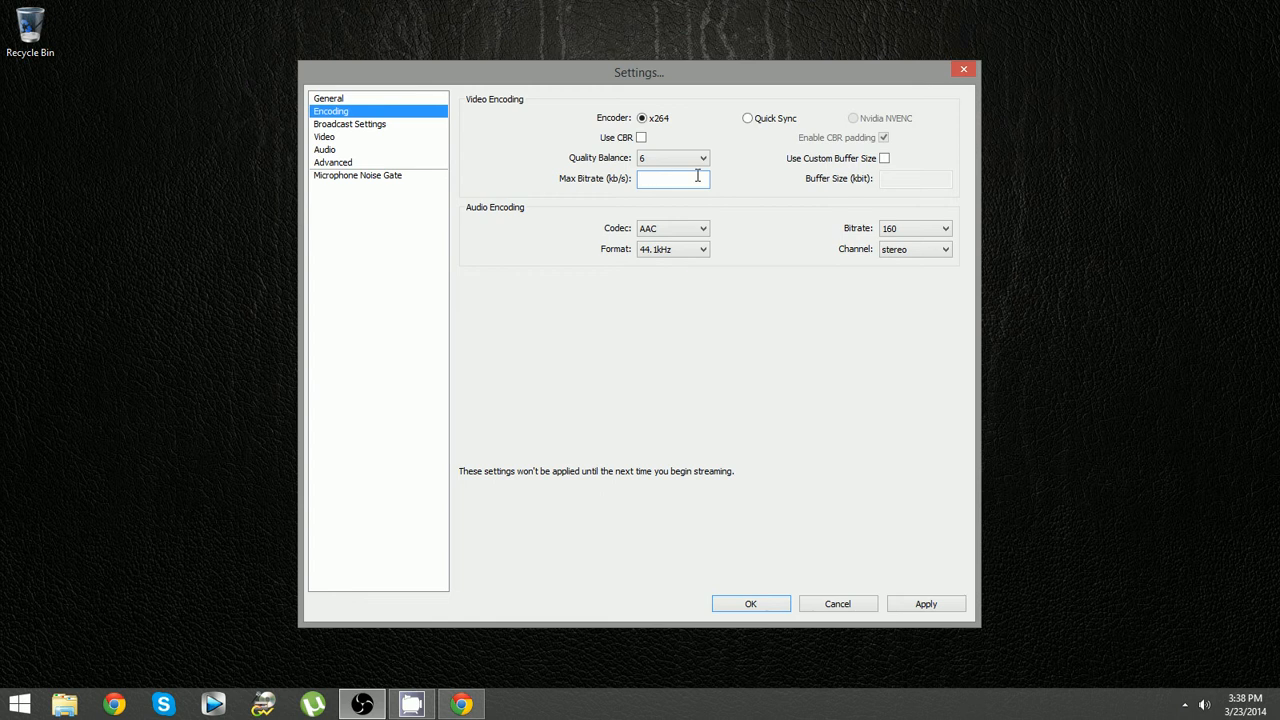
{"action": "type", "text": "2"}
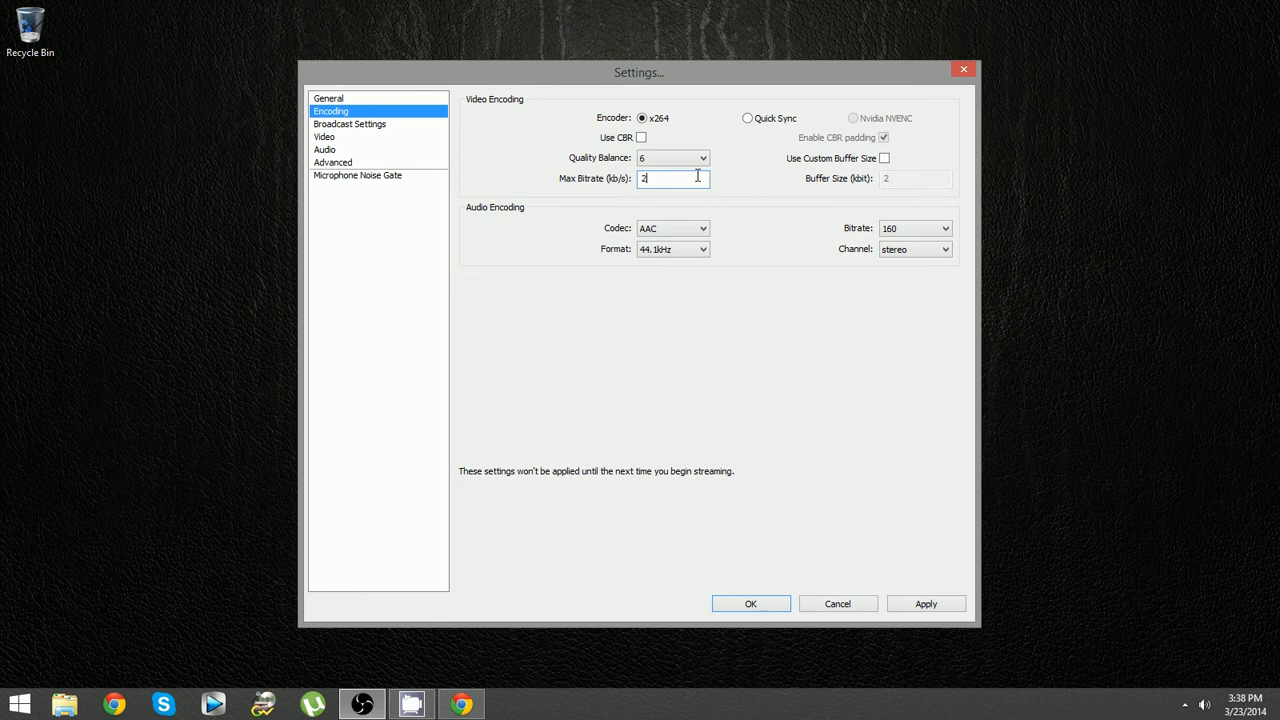
{"action": "type", "text": "20"}
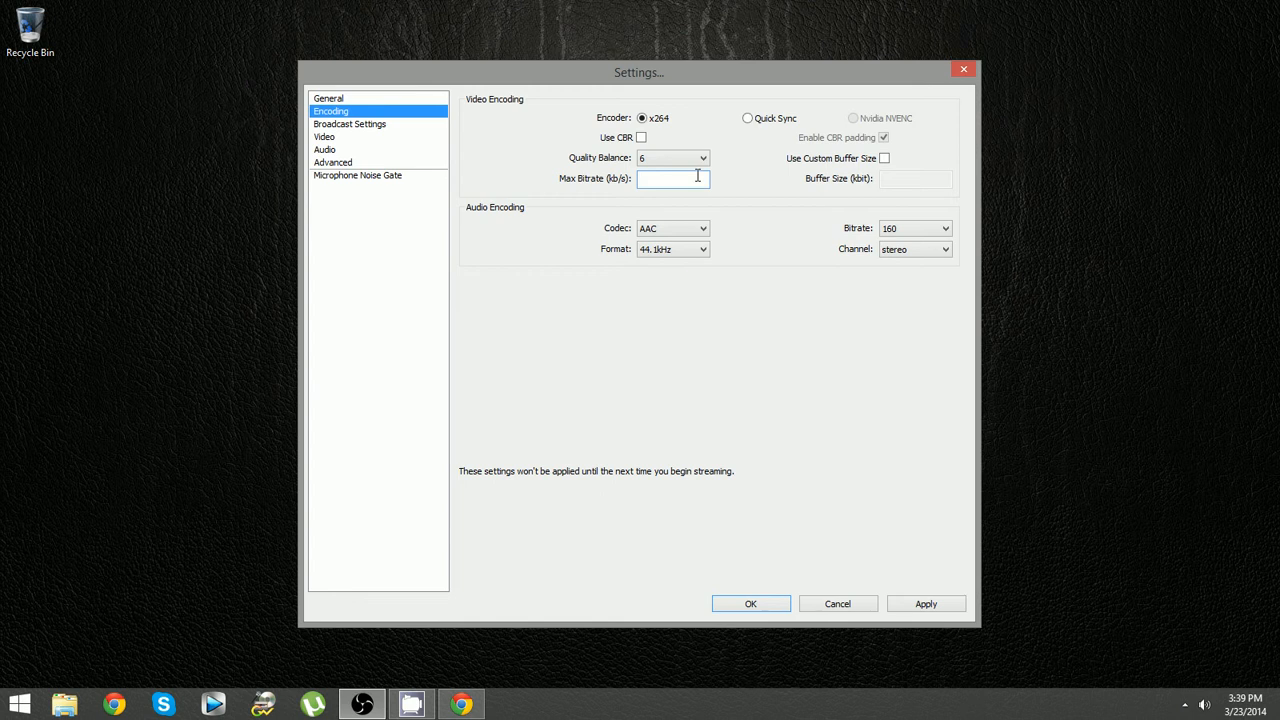
{"action": "mouse_move", "coordinate": [1176, 178]}
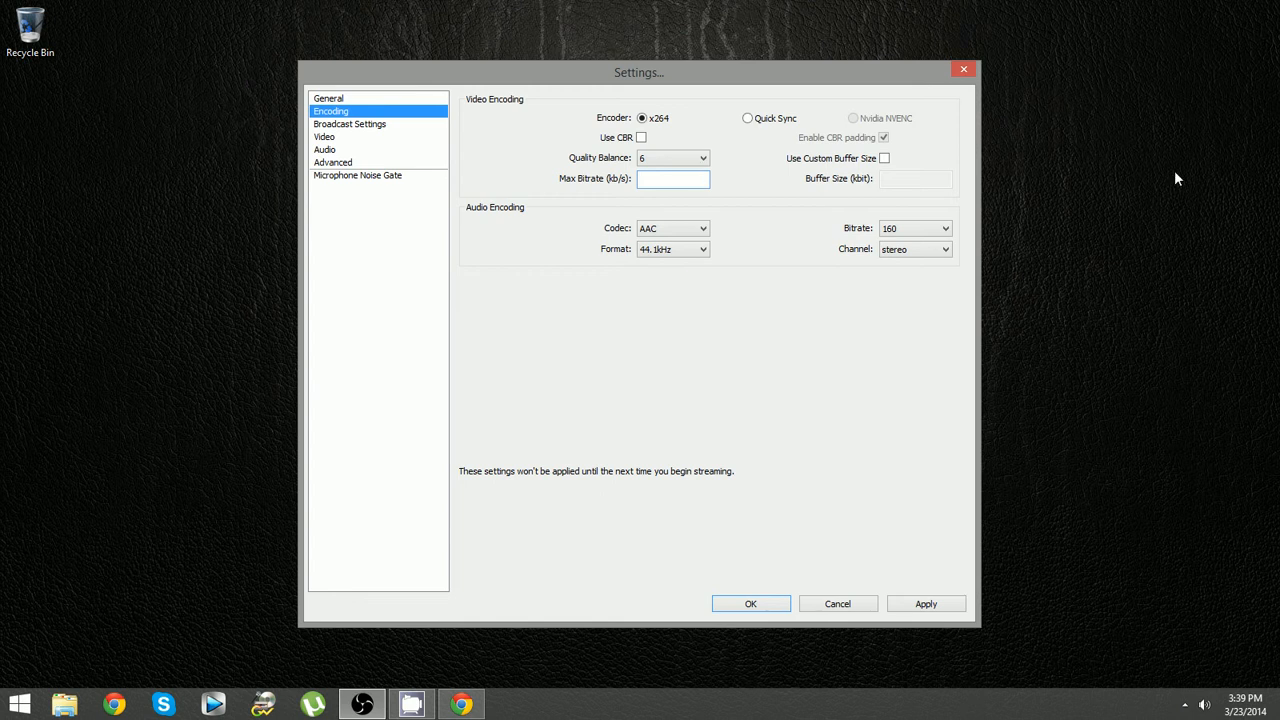
Step: Set Max Bitrate to 1500, try a 3000 custom buffer, then turn custom buffer size off
{"action": "left_click", "coordinate": [884, 158]}
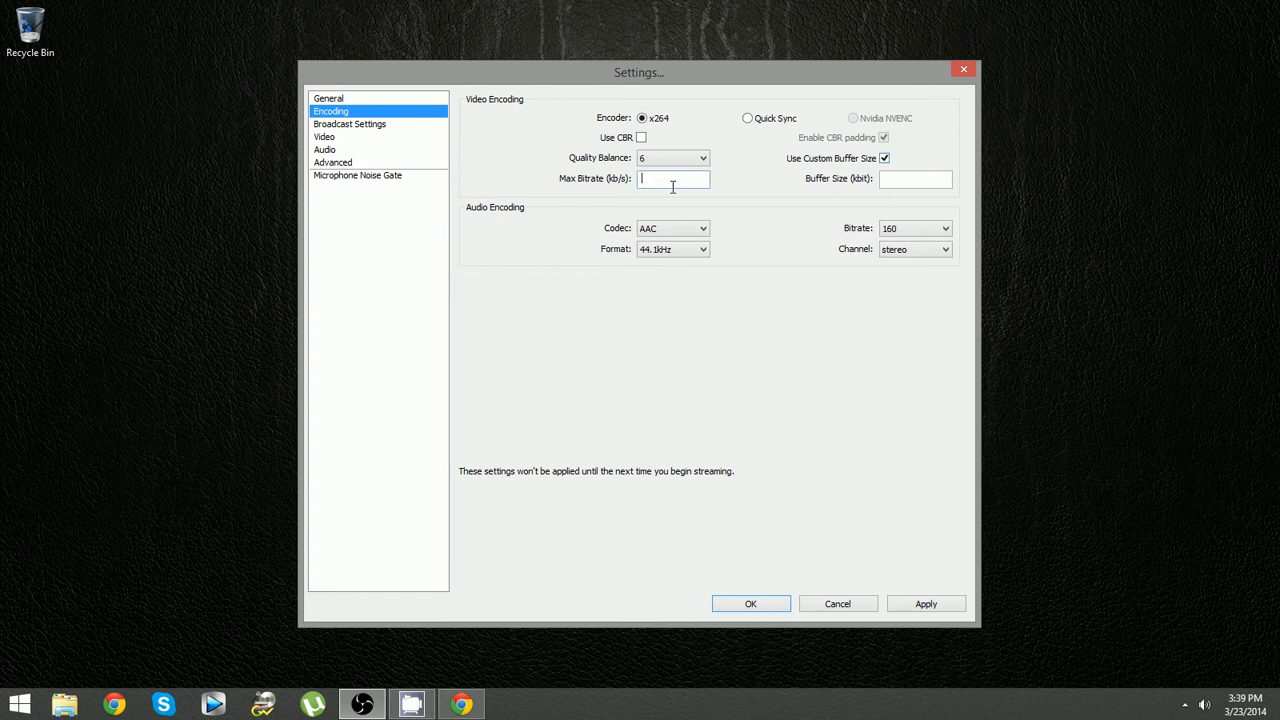
{"action": "type", "text": "1"}
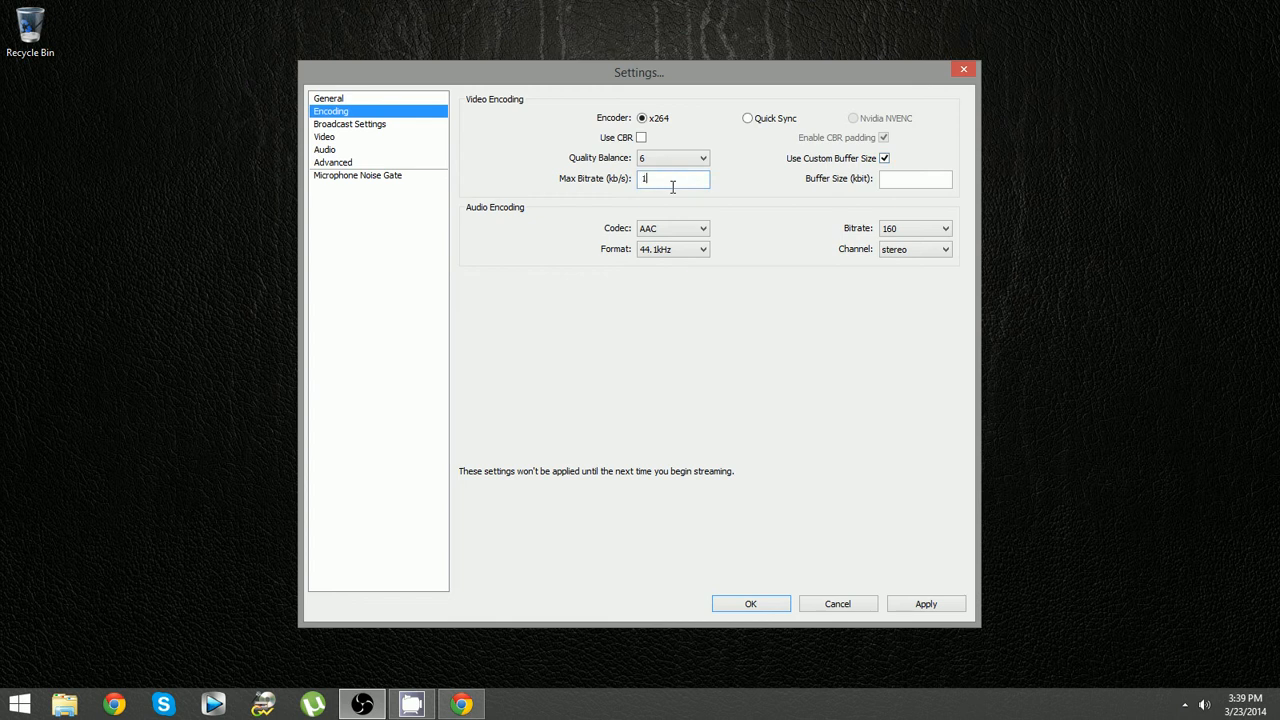
{"action": "type", "text": "500"}
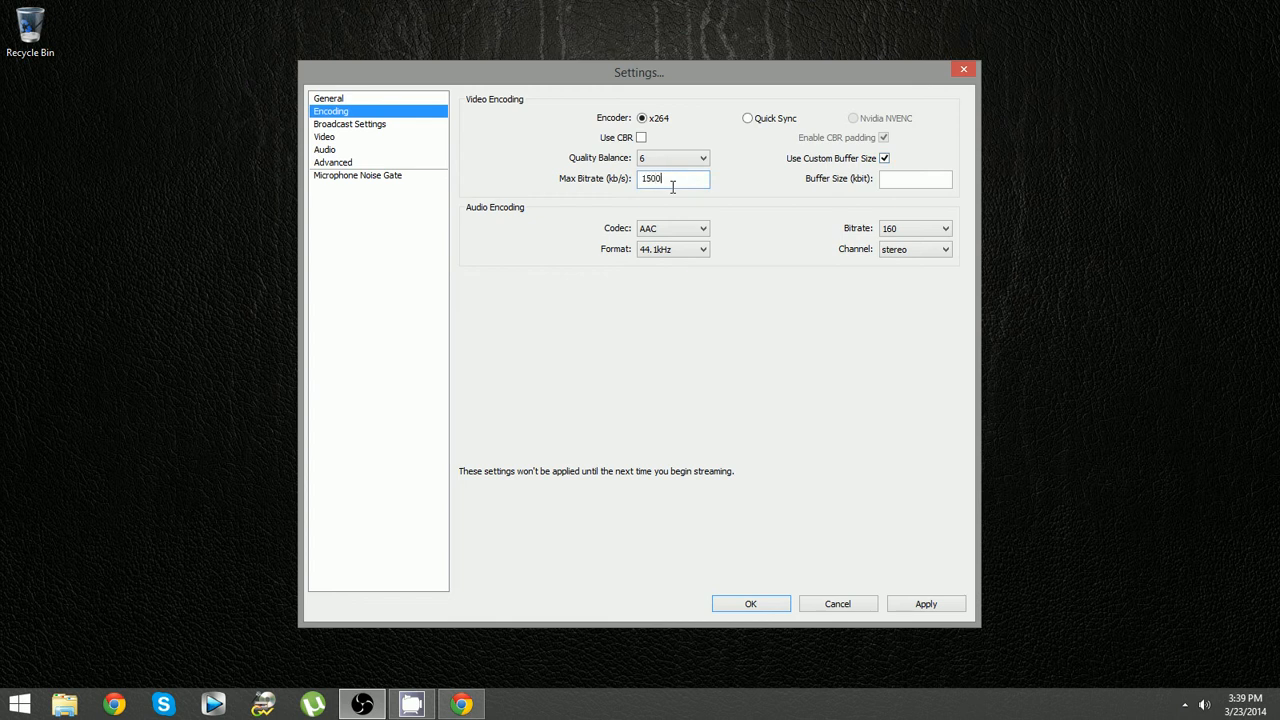
{"action": "left_click", "coordinate": [914, 178]}
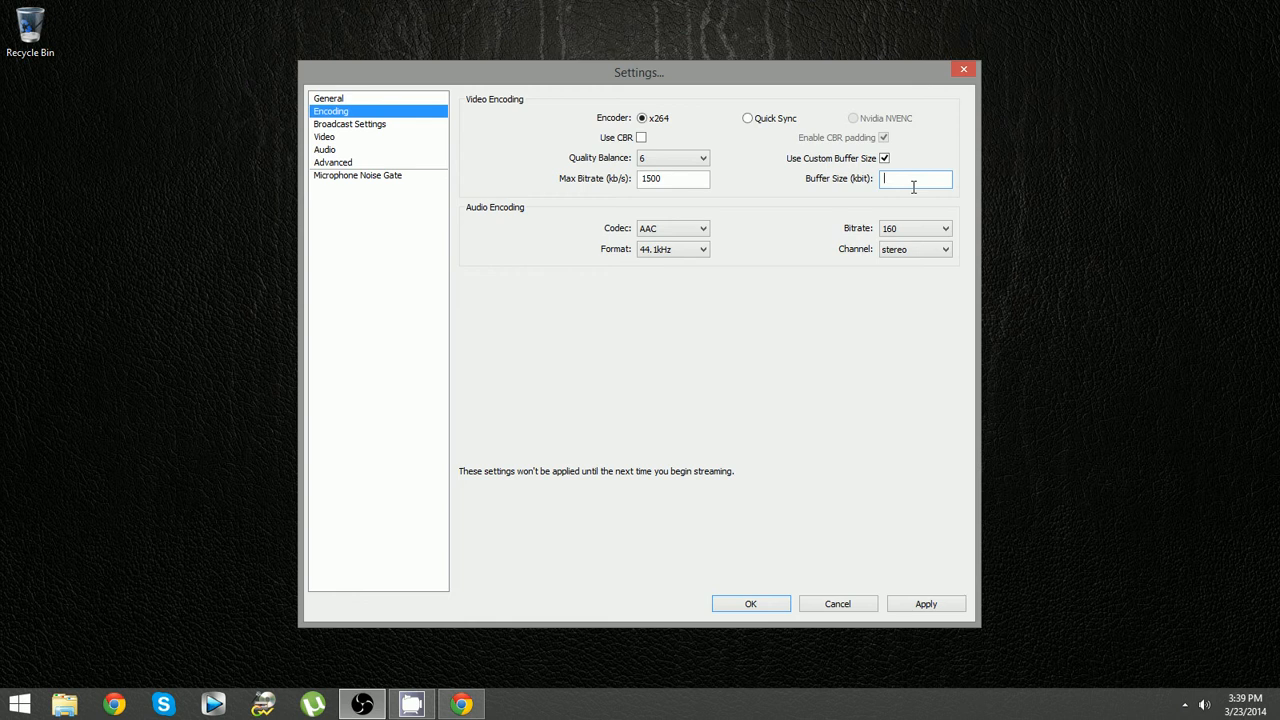
{"action": "type", "text": "300"}
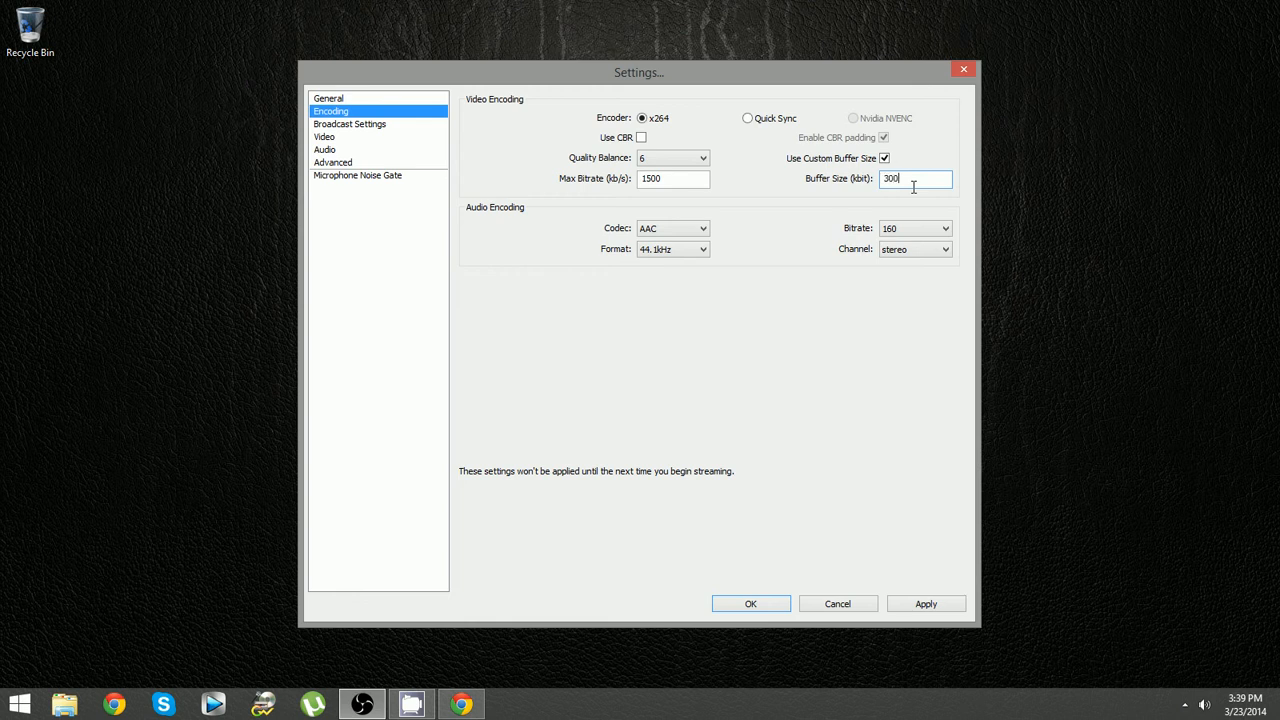
{"action": "type", "text": "0"}
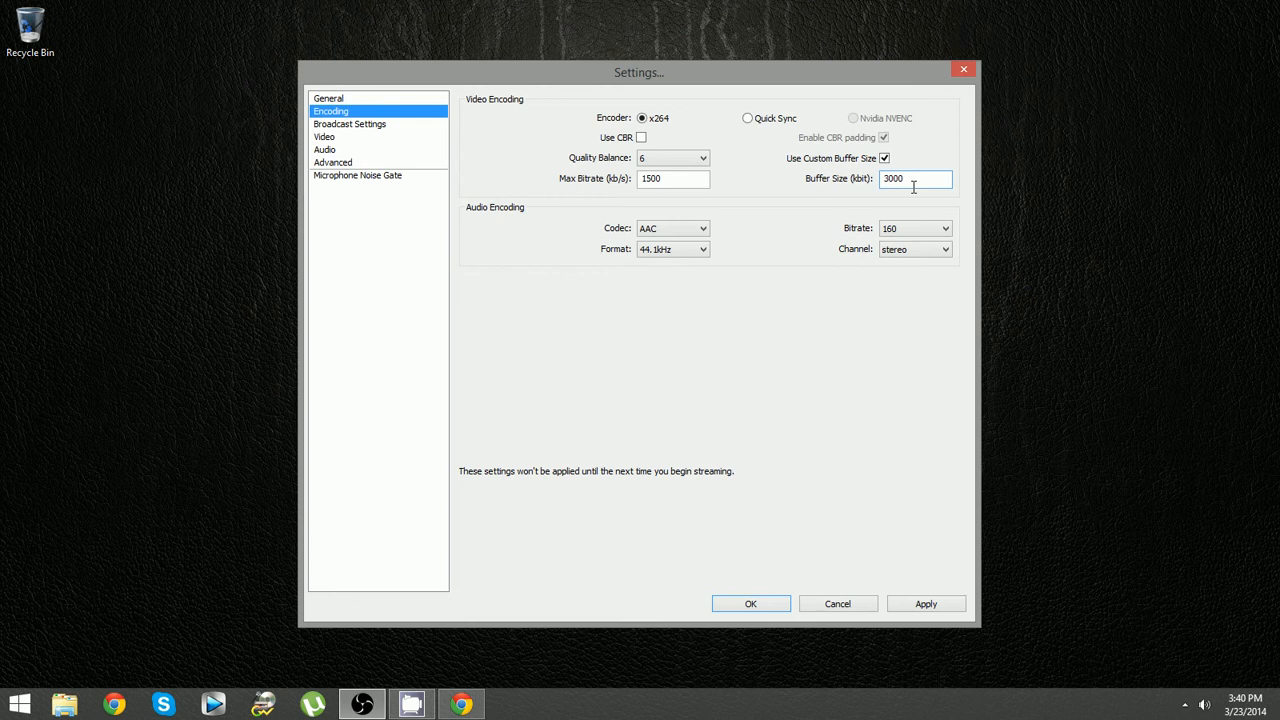
{"action": "mouse_move", "coordinate": [896, 162]}
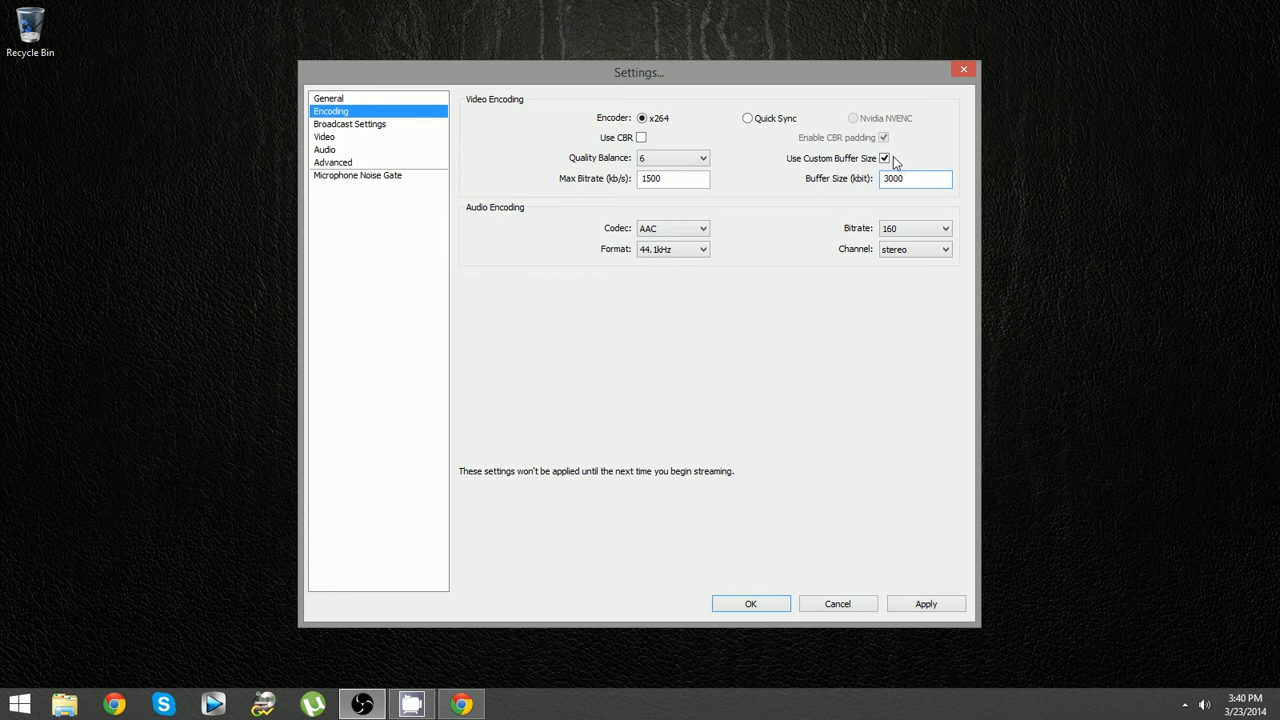
{"action": "left_click", "coordinate": [884, 158]}
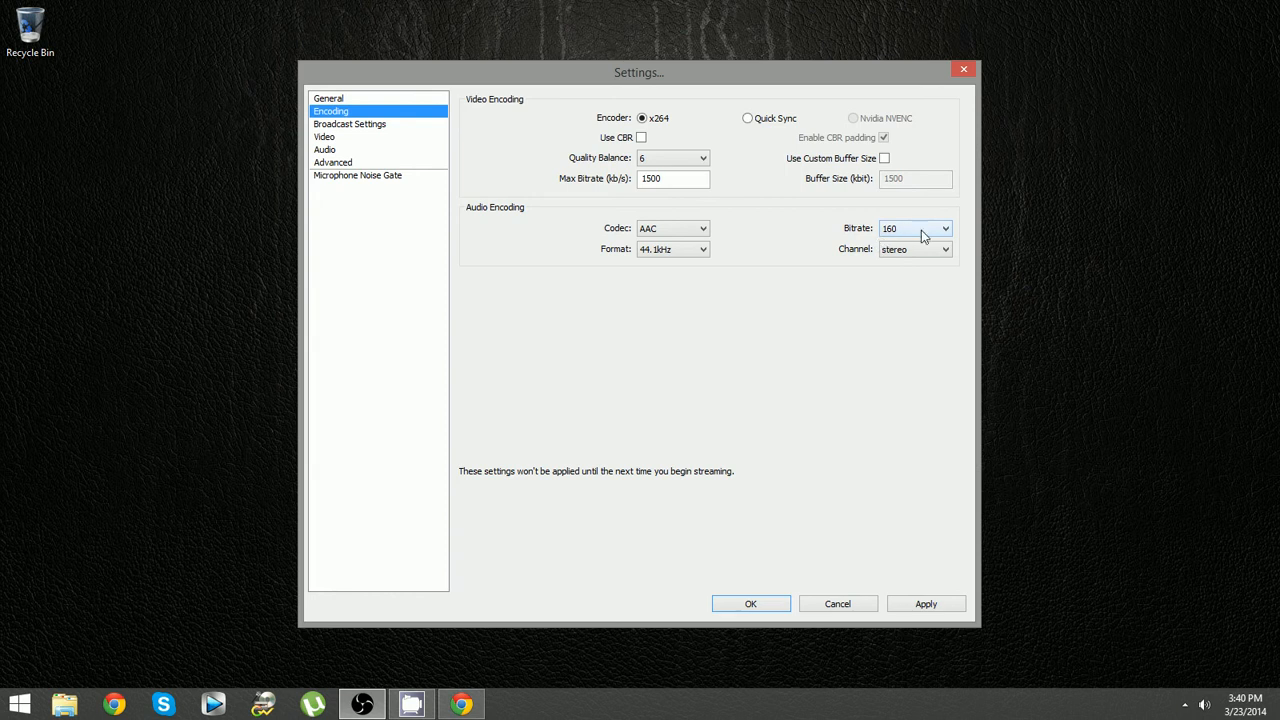
{"action": "mouse_move", "coordinate": [900, 246]}
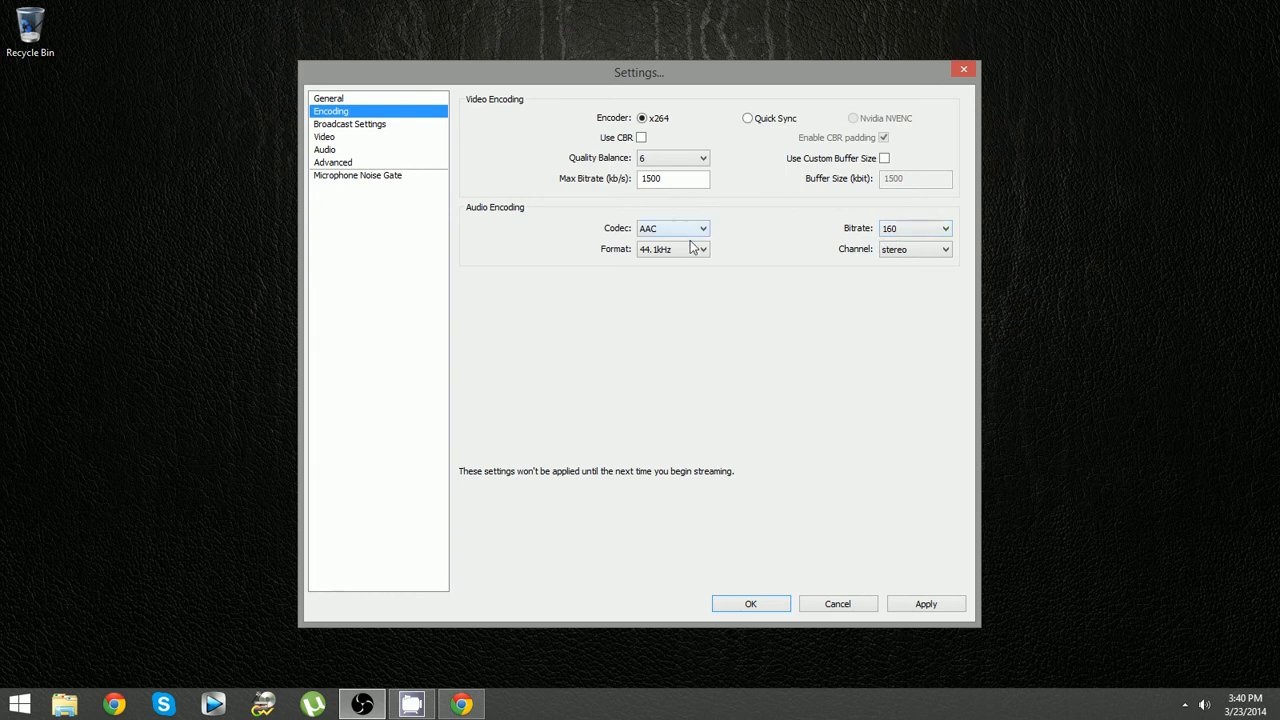
{"action": "mouse_move", "coordinate": [760, 252]}
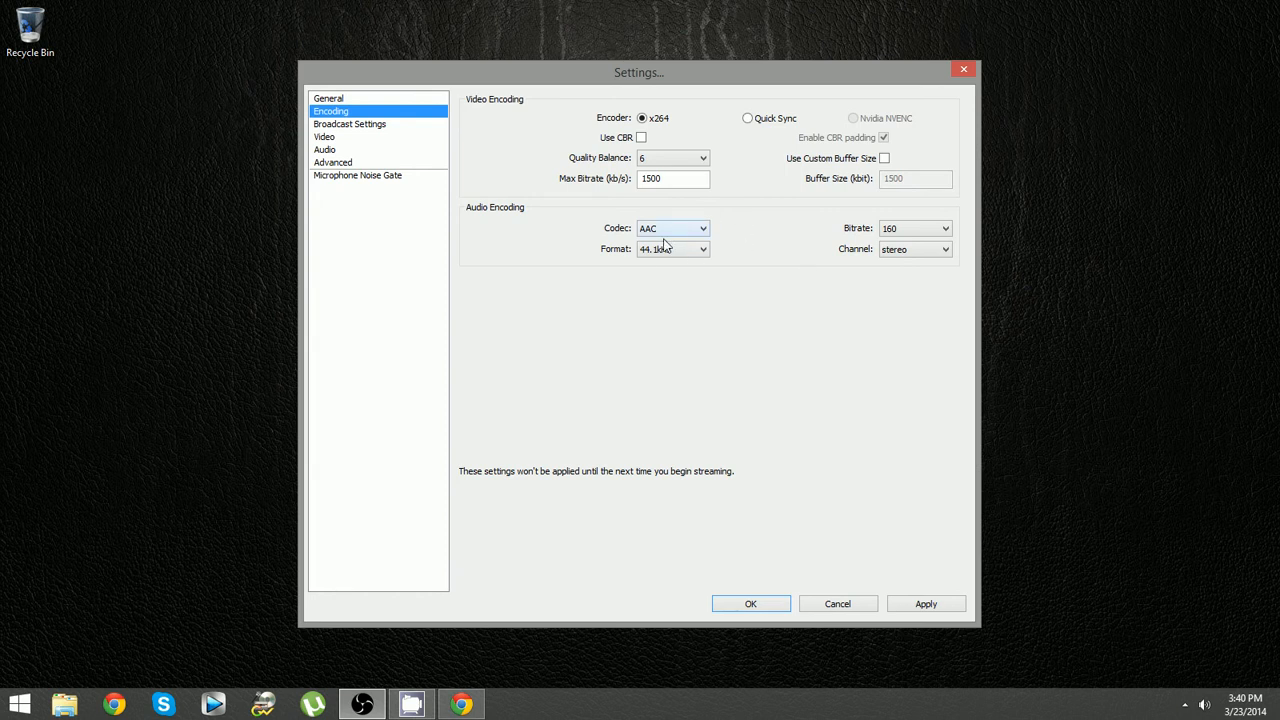
{"action": "left_click", "coordinate": [704, 248]}
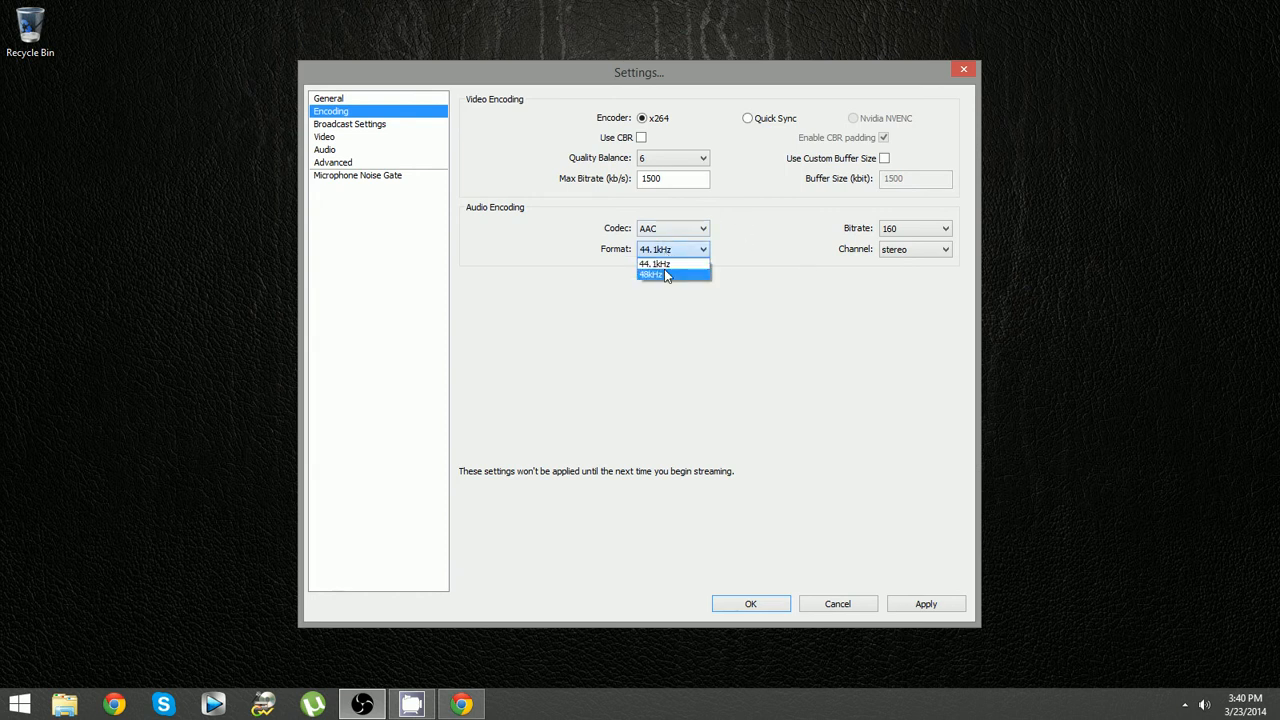
{"action": "left_click", "coordinate": [654, 264]}
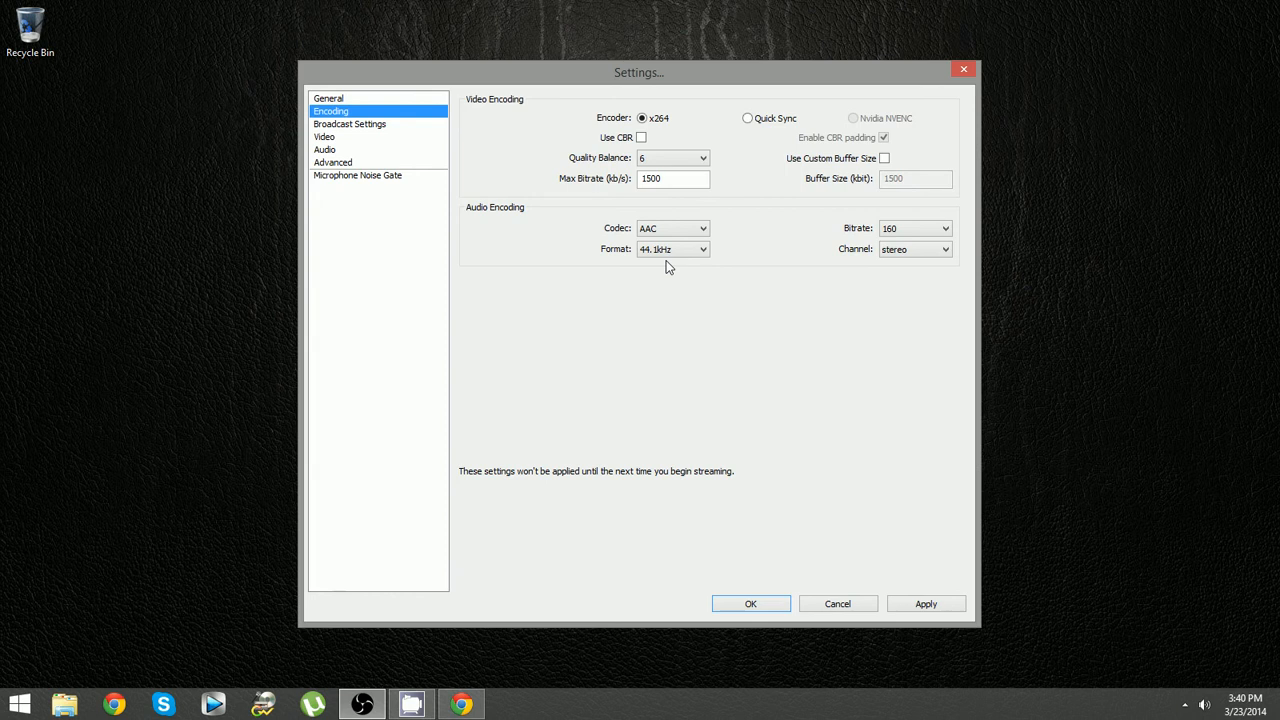
Step: Go to Video settings without applying encoding changes, keeping Intel(R) HD Graphics as adapter
{"action": "left_click", "coordinate": [324, 136]}
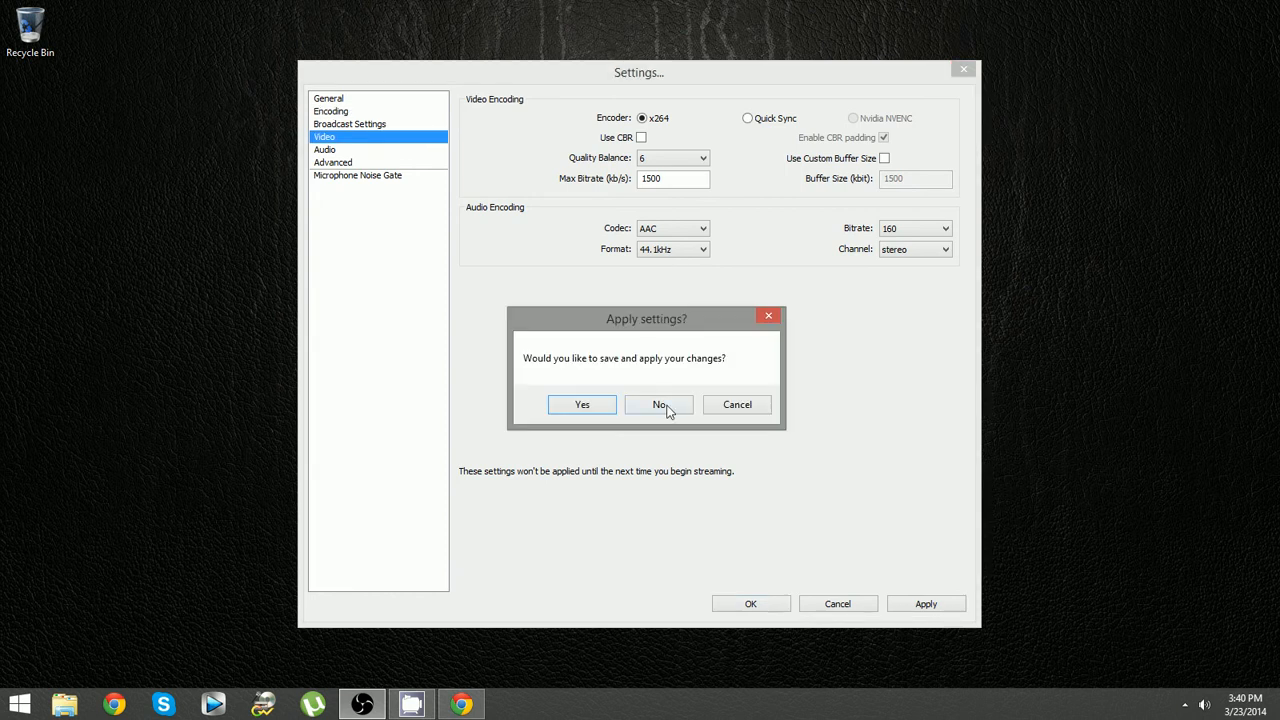
{"action": "left_click", "coordinate": [658, 404]}
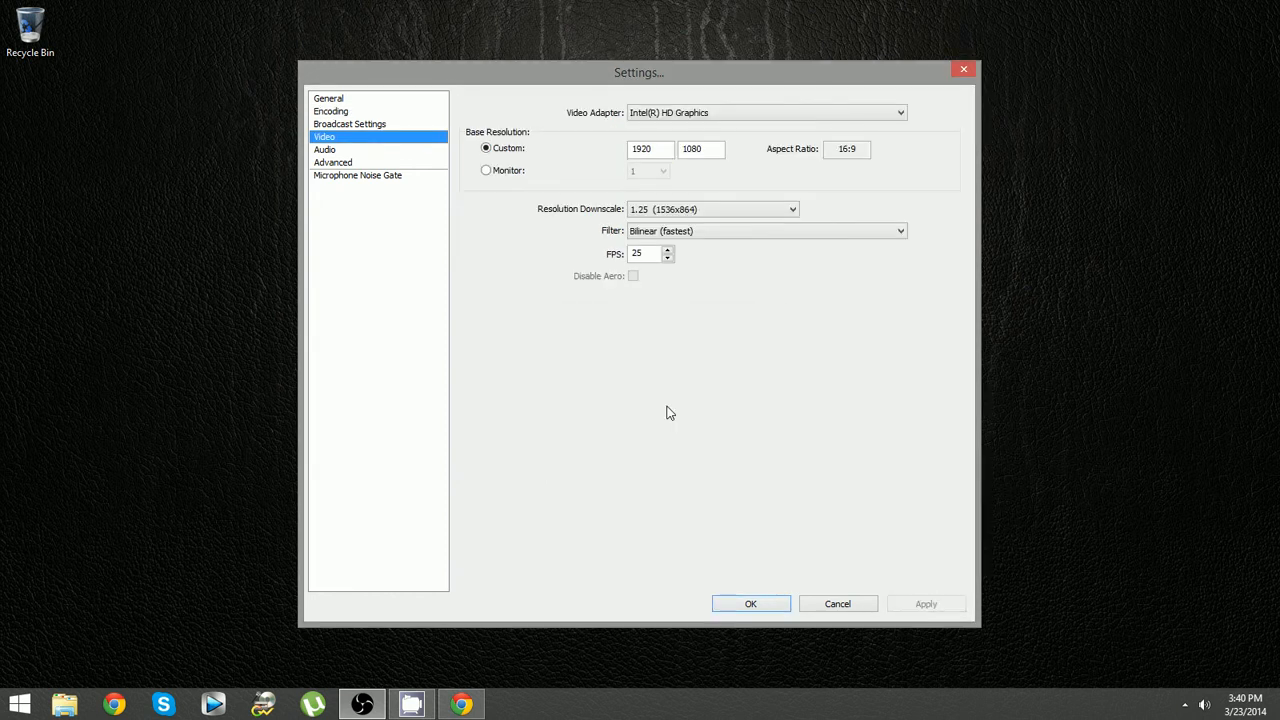
{"action": "left_click", "coordinate": [898, 112]}
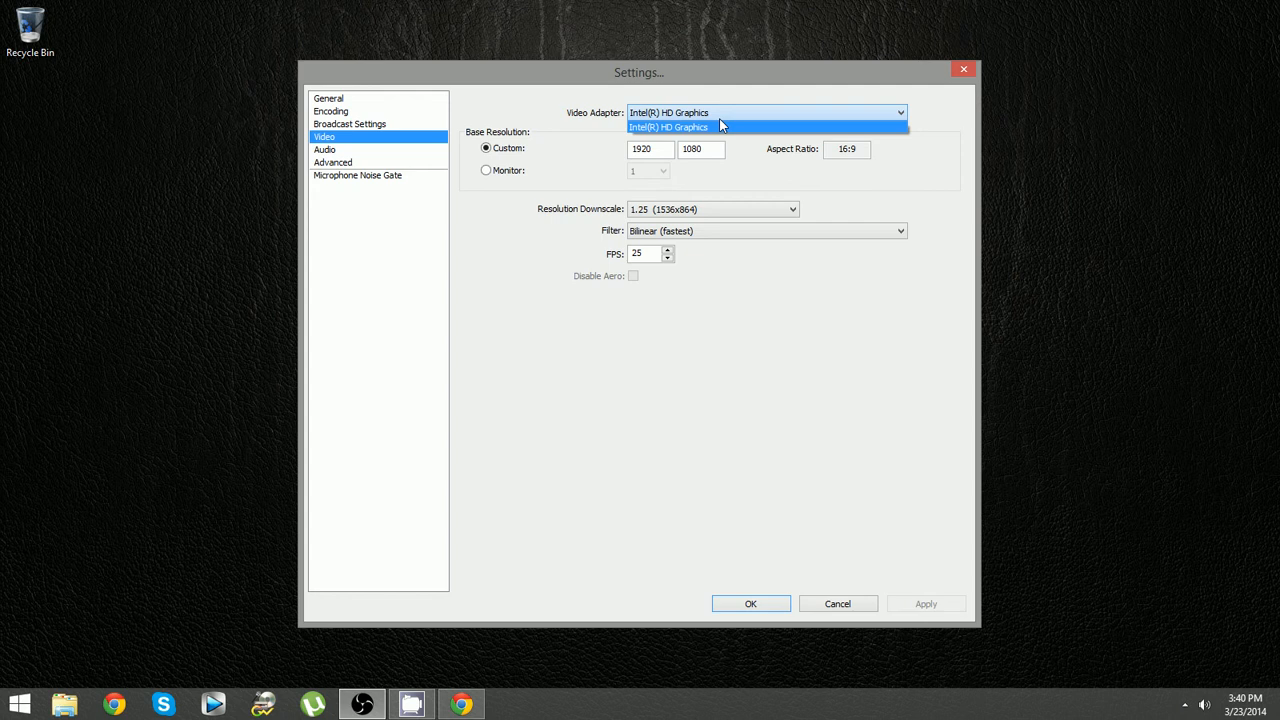
{"action": "left_click", "coordinate": [668, 128]}
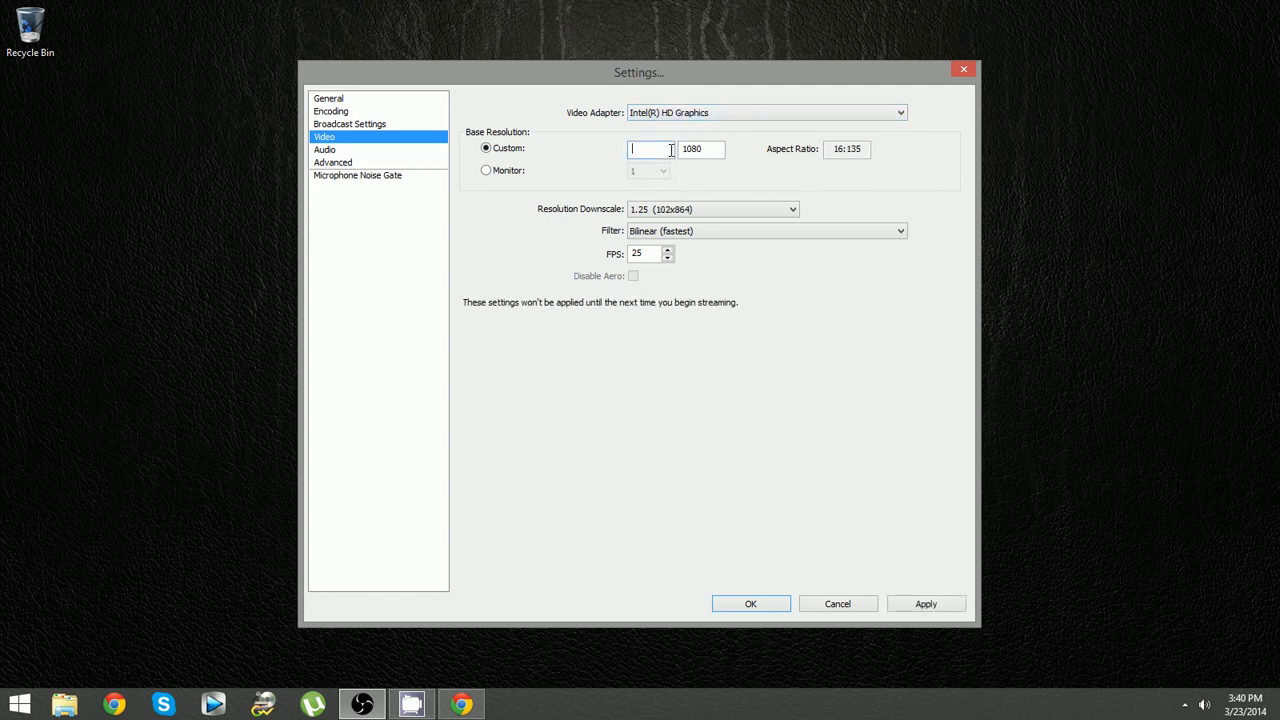
Step: Set the custom base resolution to 1280 by 720 (16:9)
{"action": "type", "text": "1280"}
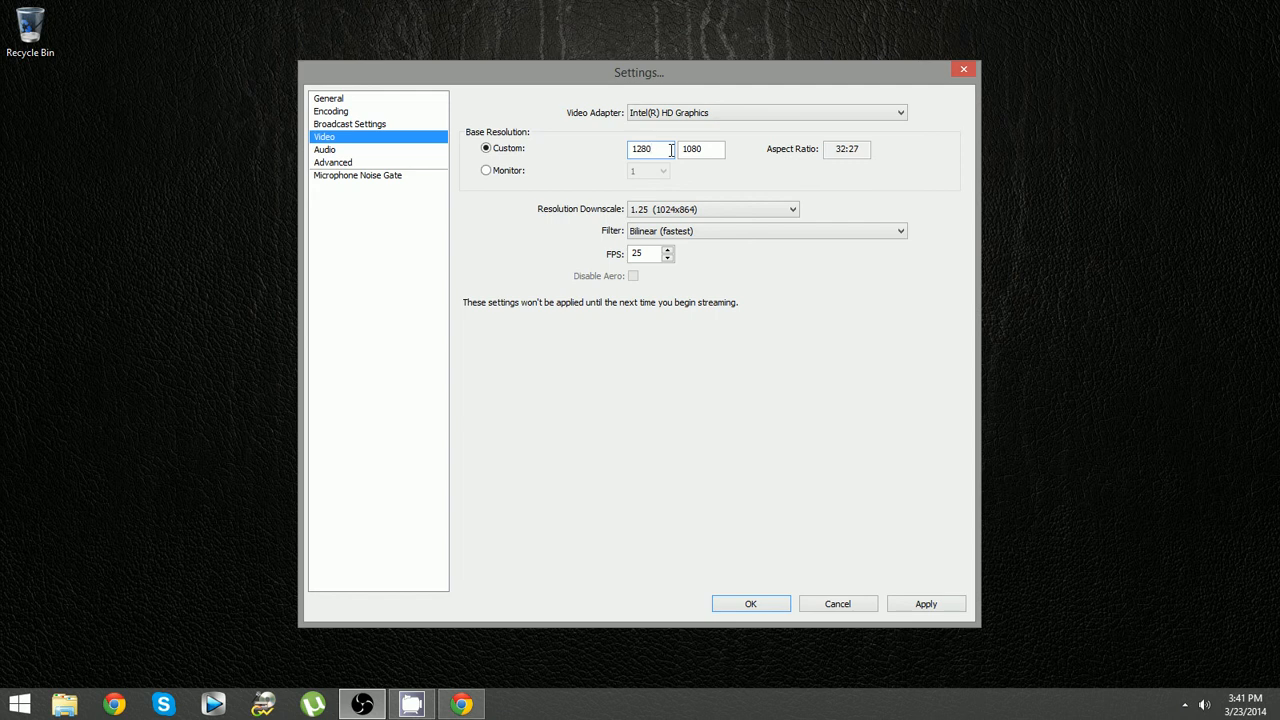
{"action": "triple_click", "coordinate": [700, 148]}
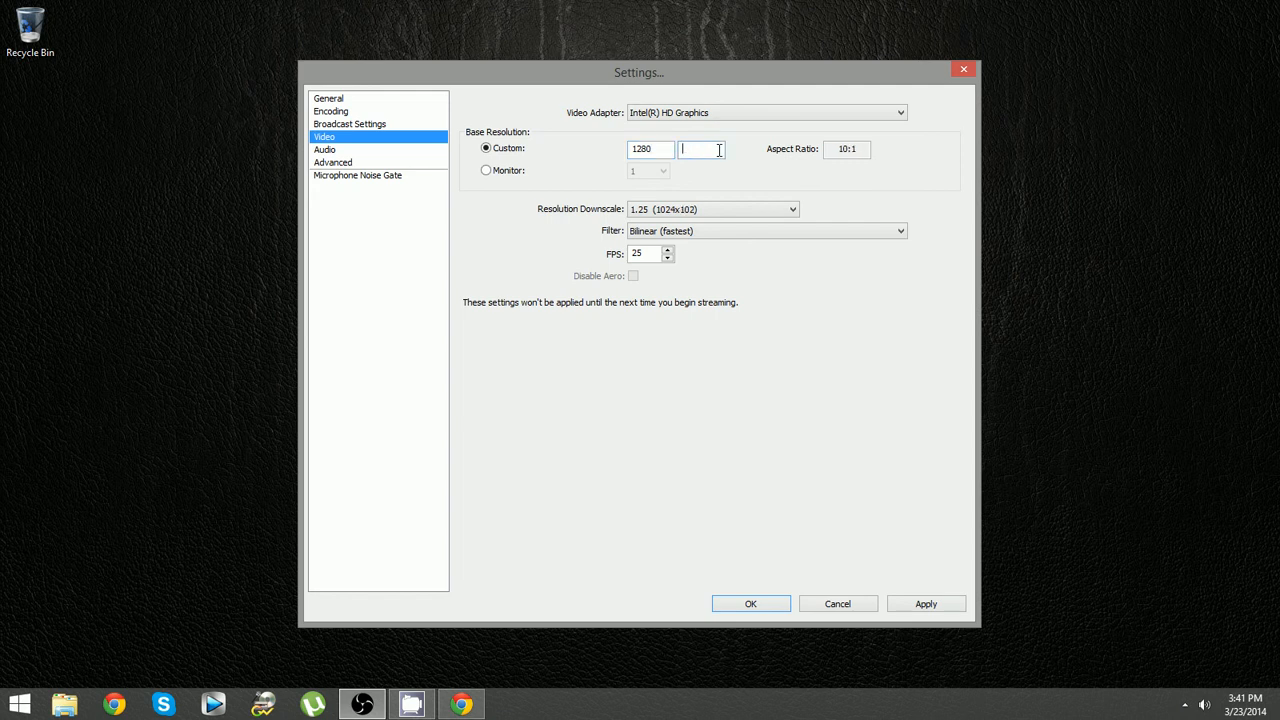
{"action": "type", "text": "720"}
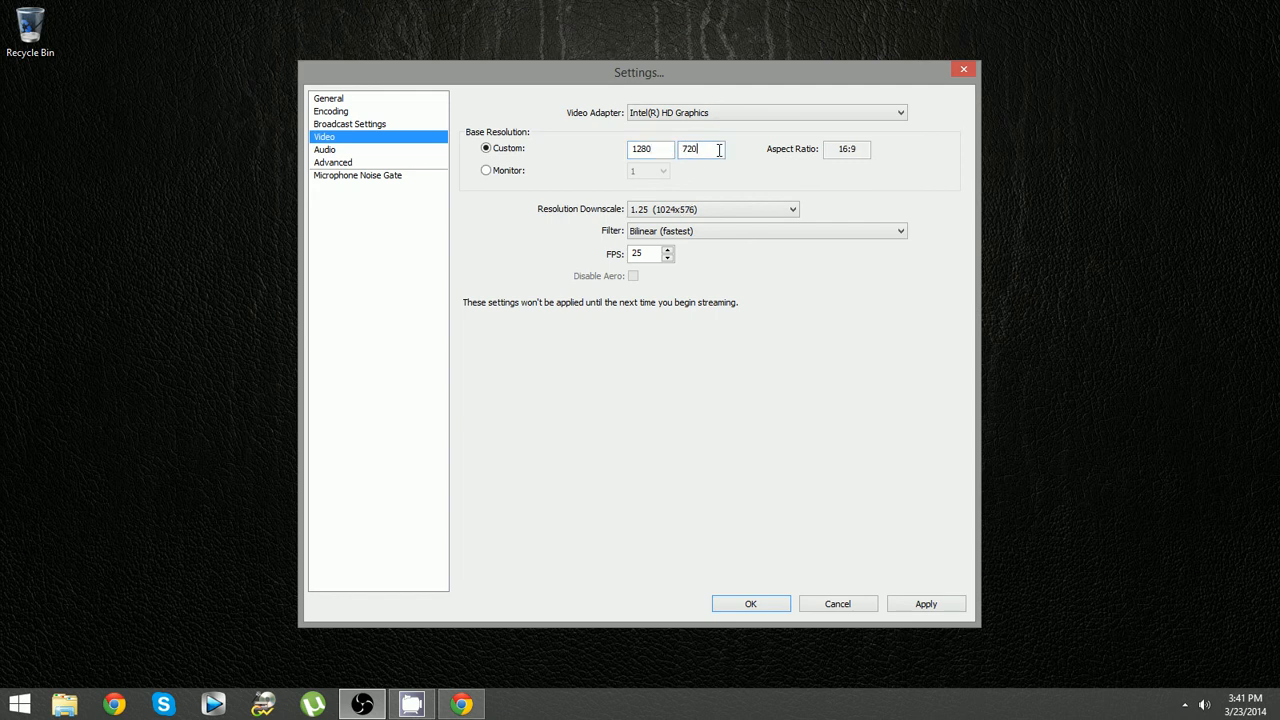
Step: Set Resolution Downscale to None (1280x720)
{"action": "left_click", "coordinate": [792, 210]}
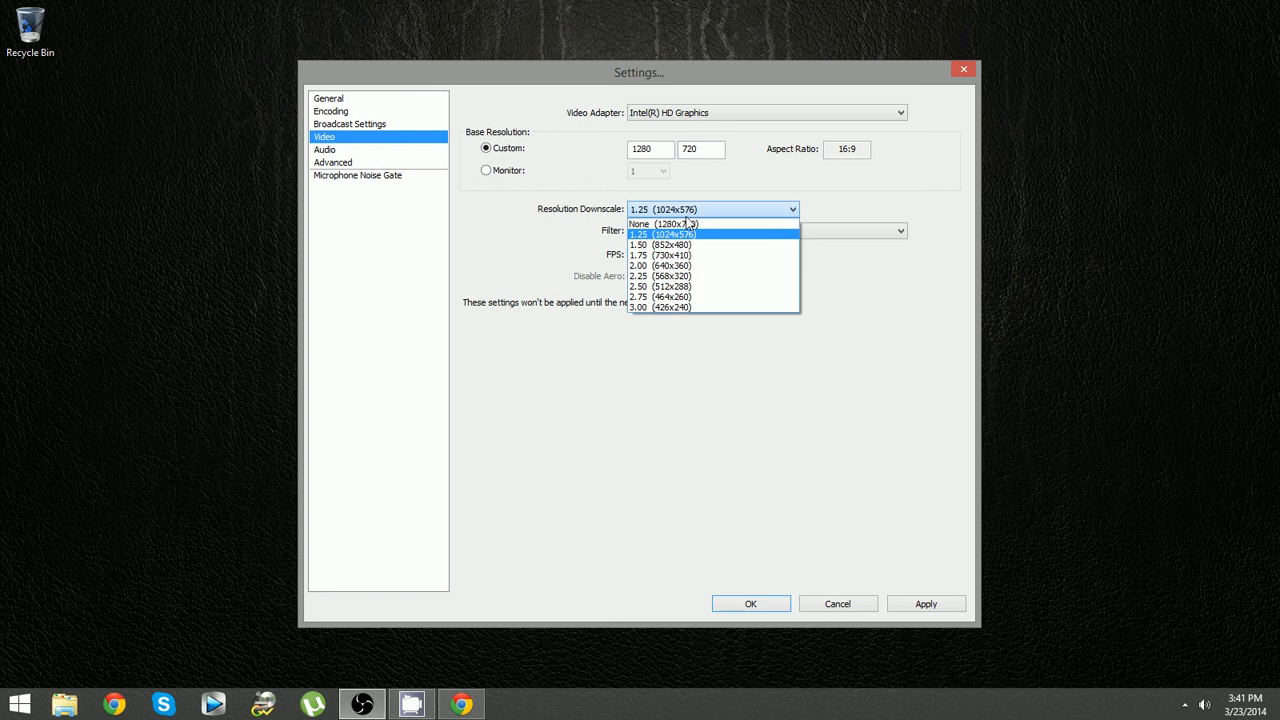
{"action": "left_click", "coordinate": [662, 224]}
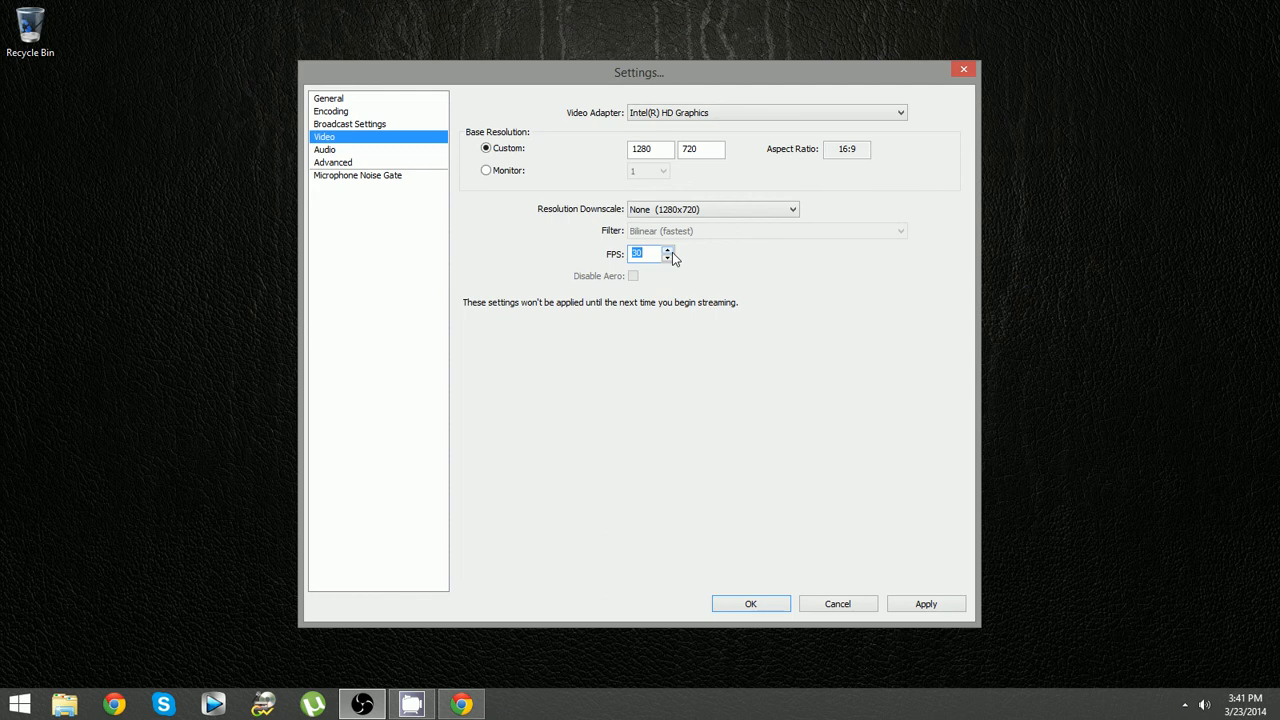
{"action": "mouse_move", "coordinate": [344, 166]}
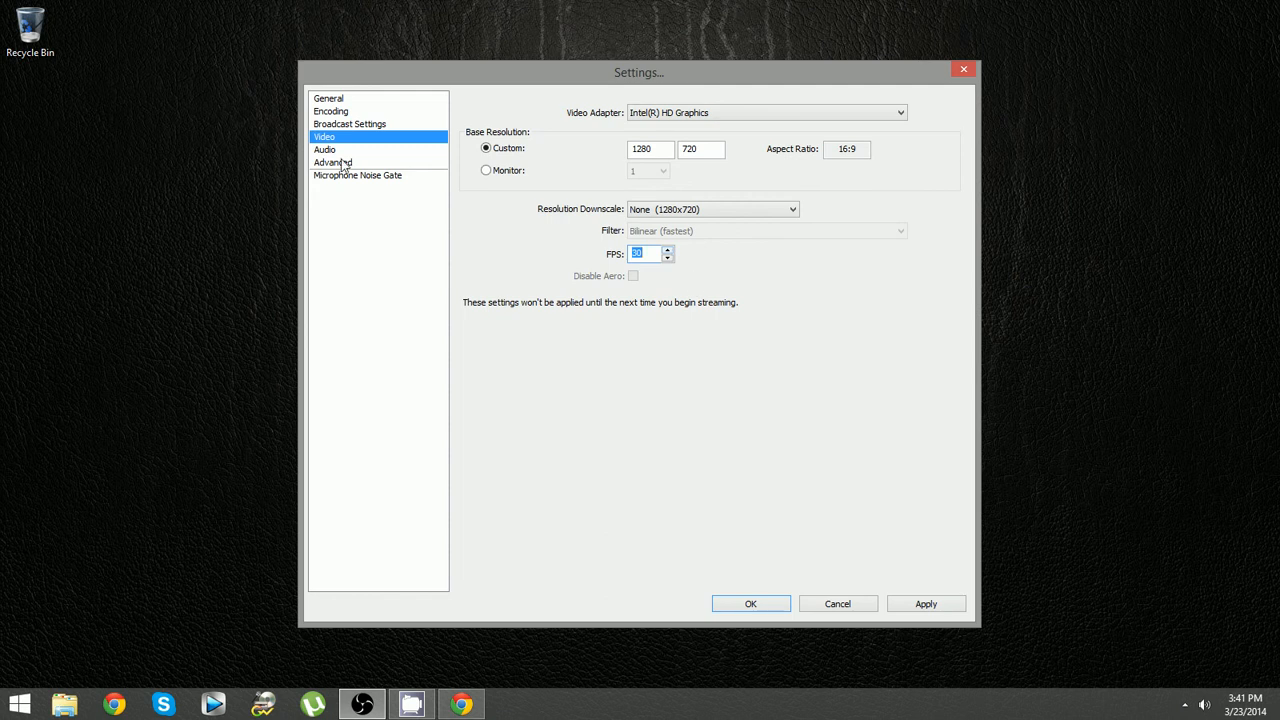
{"action": "mouse_move", "coordinate": [378, 182]}
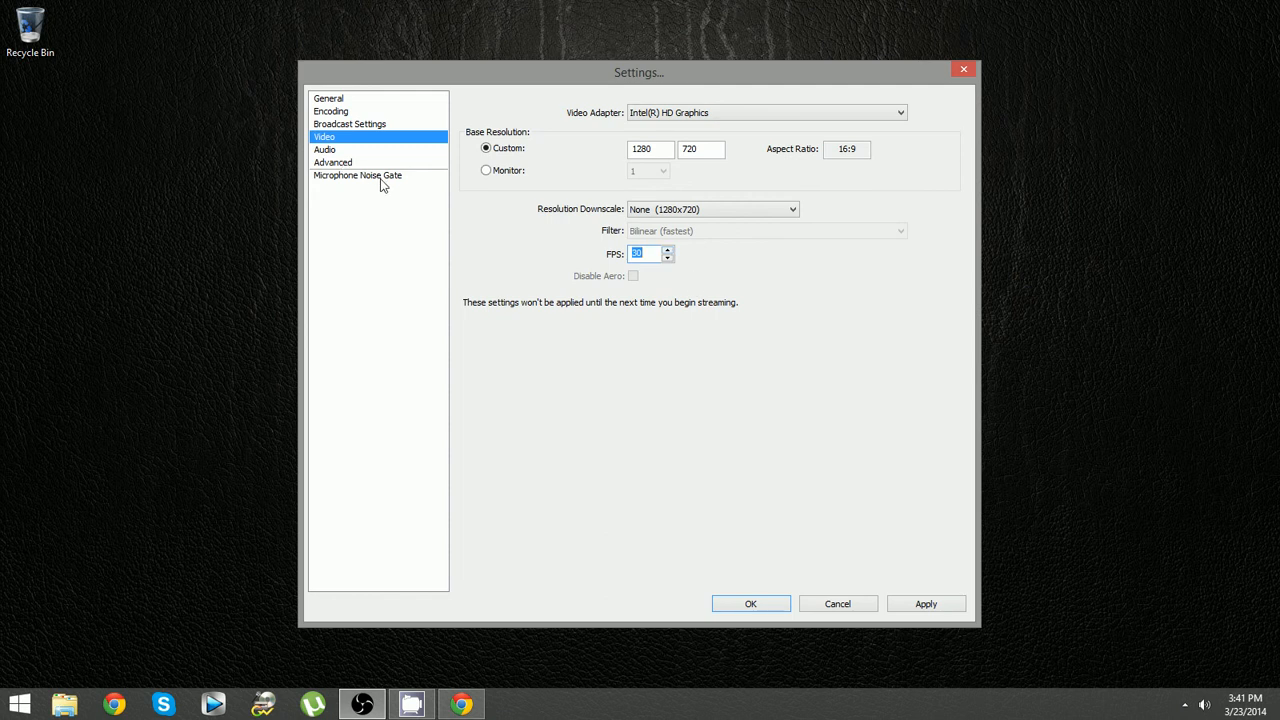
{"action": "mouse_move", "coordinate": [384, 172]}
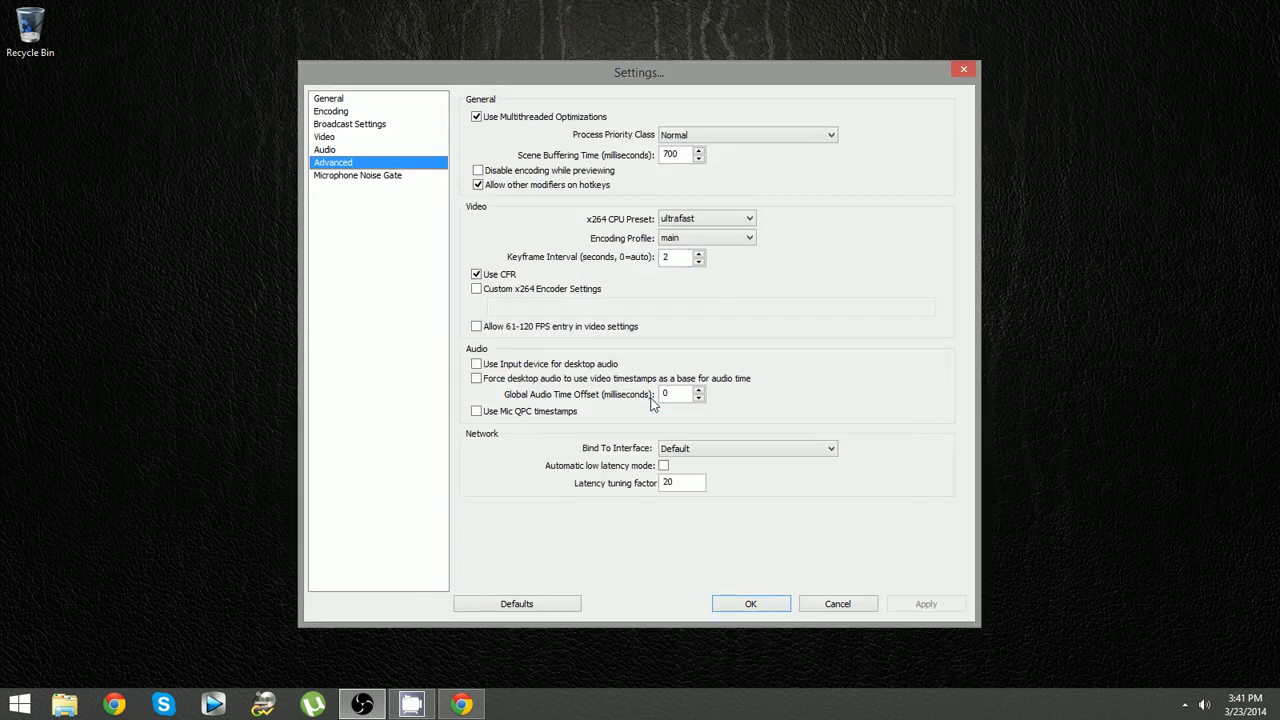
{"action": "mouse_move", "coordinate": [640, 240]}
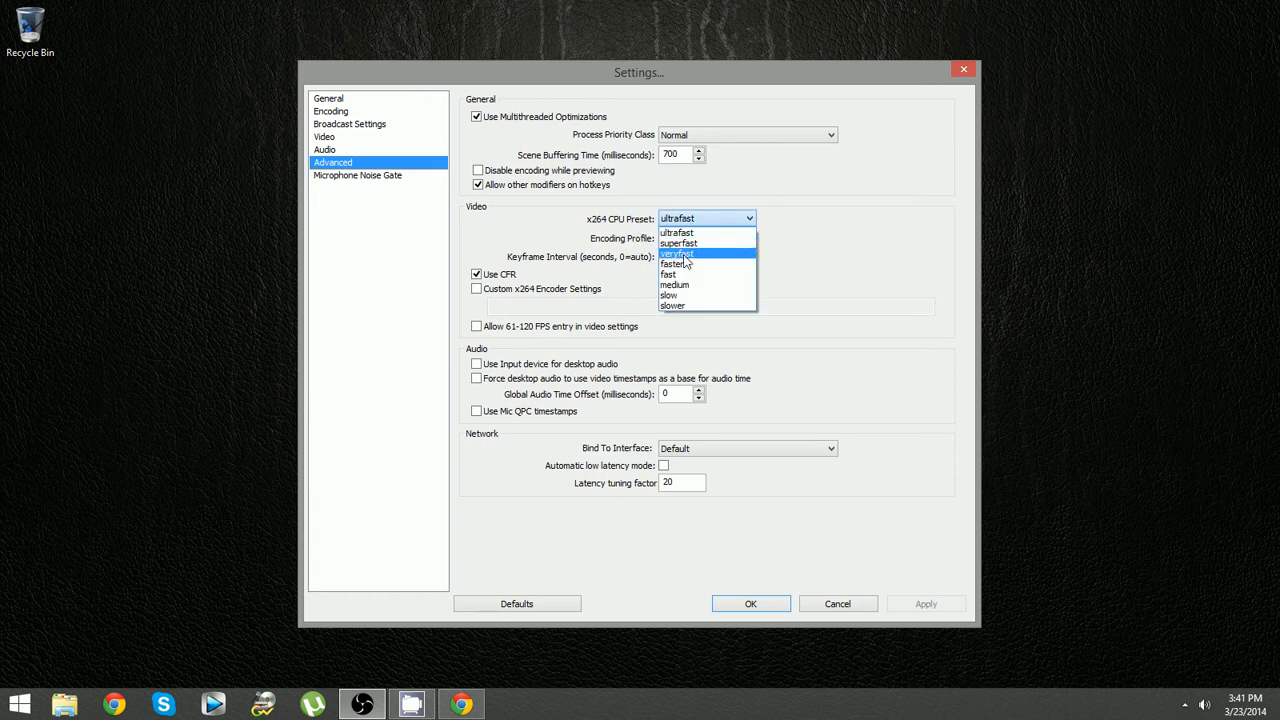
Step: On Advanced, set the x264 CPU Preset to veryfast and close Settings via Cancel
{"action": "left_click", "coordinate": [678, 252]}
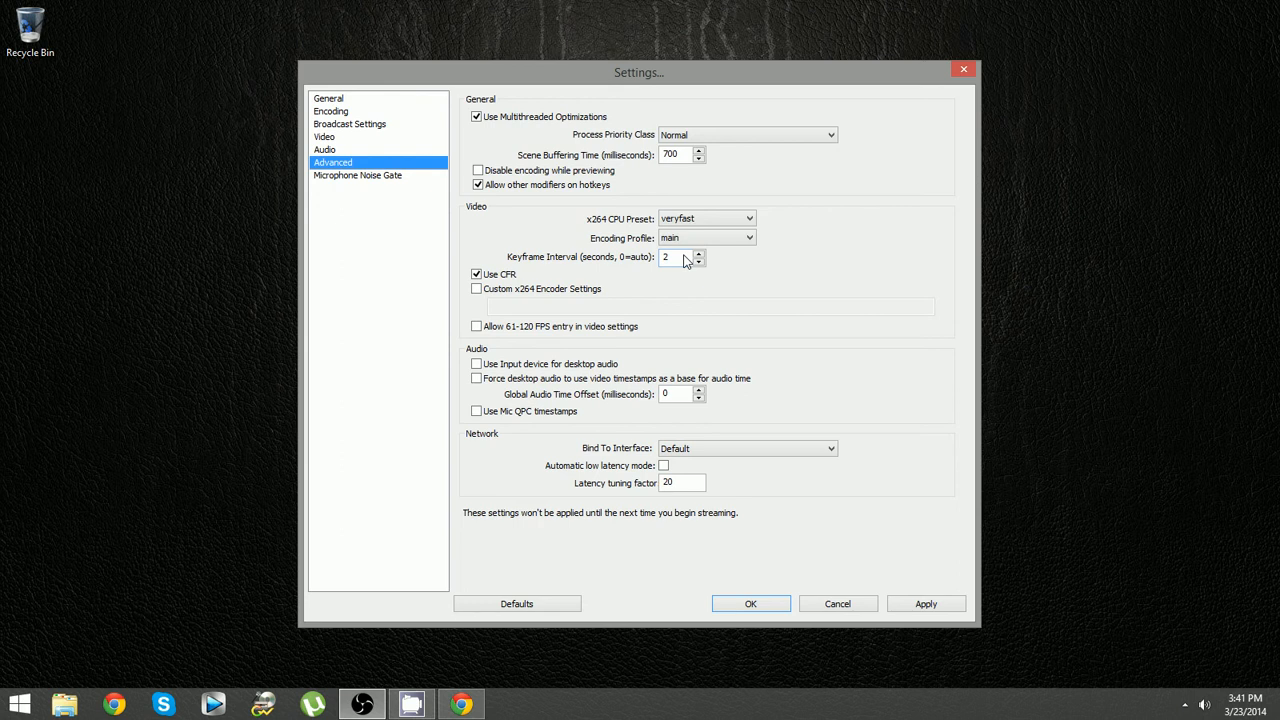
{"action": "left_click", "coordinate": [748, 218]}
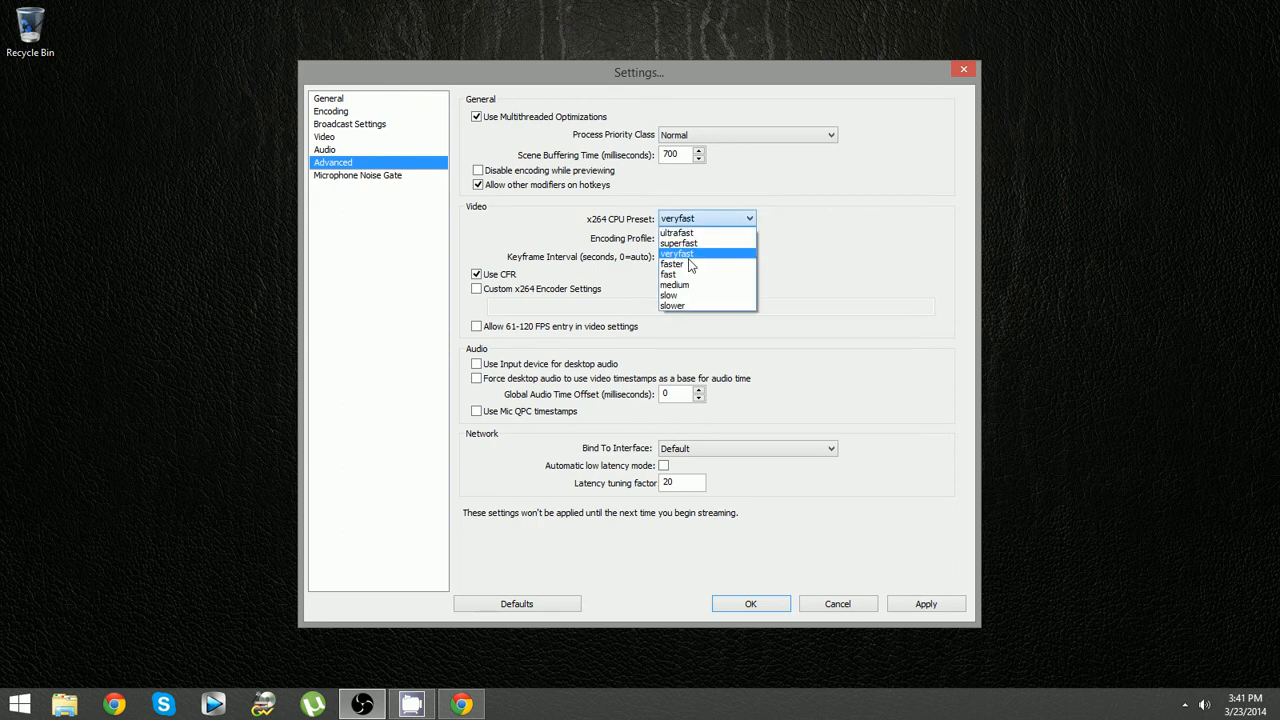
{"action": "mouse_move", "coordinate": [700, 256]}
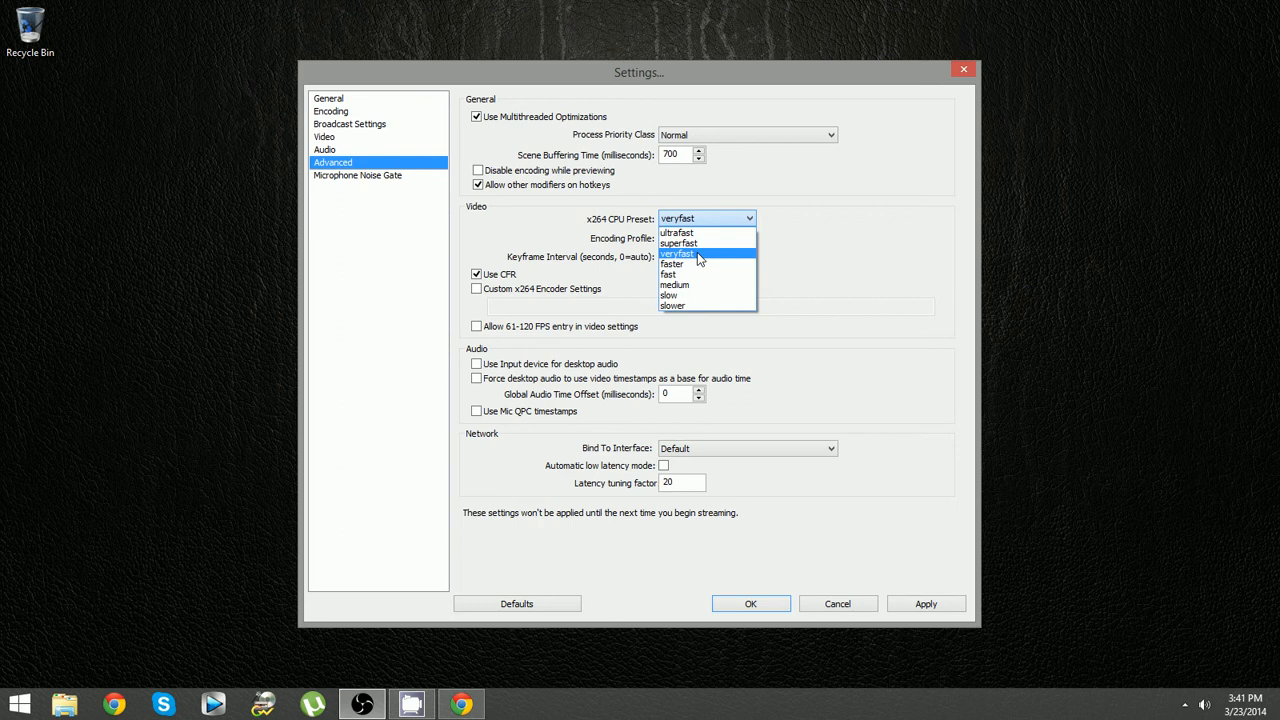
{"action": "mouse_move", "coordinate": [696, 274]}
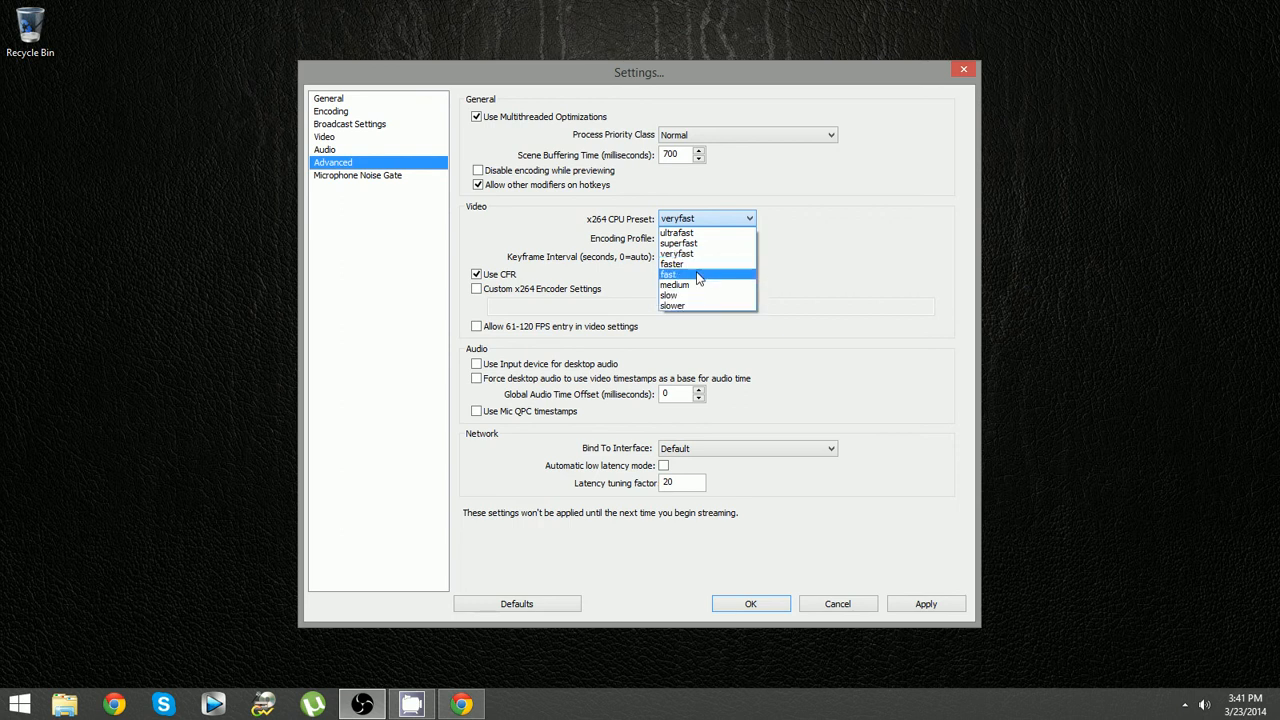
{"action": "mouse_move", "coordinate": [700, 252]}
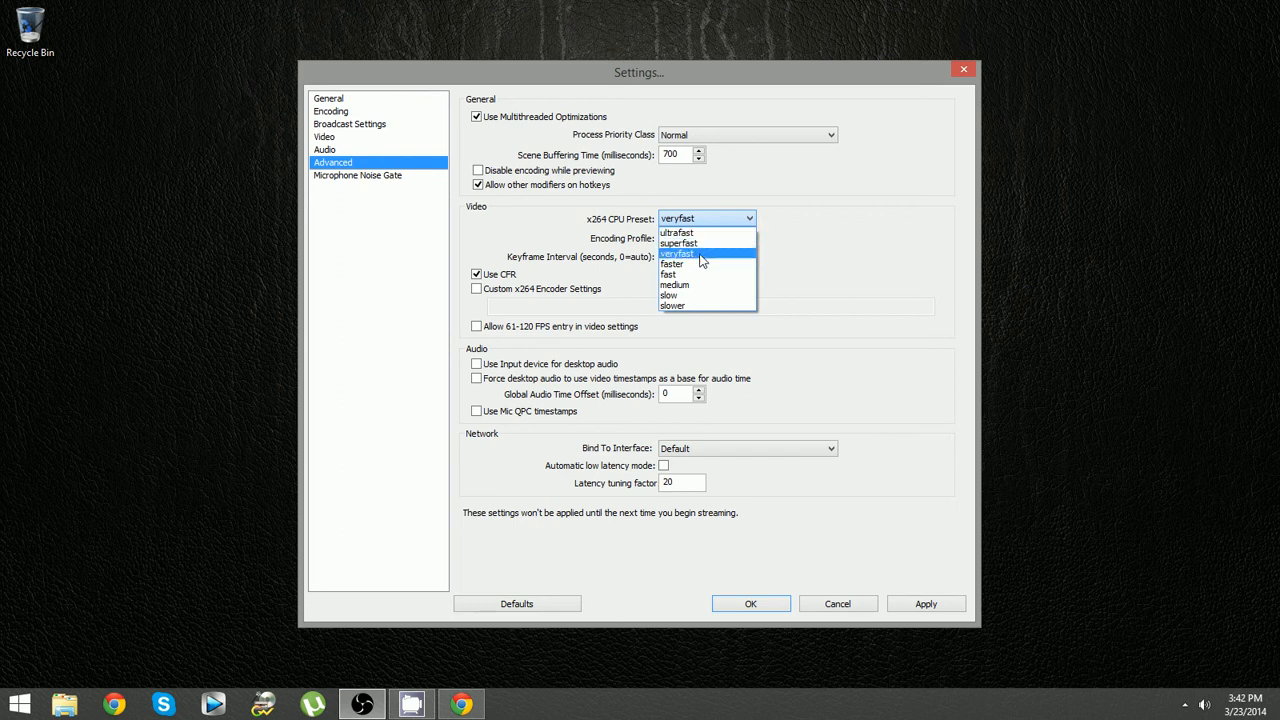
{"action": "mouse_move", "coordinate": [678, 232]}
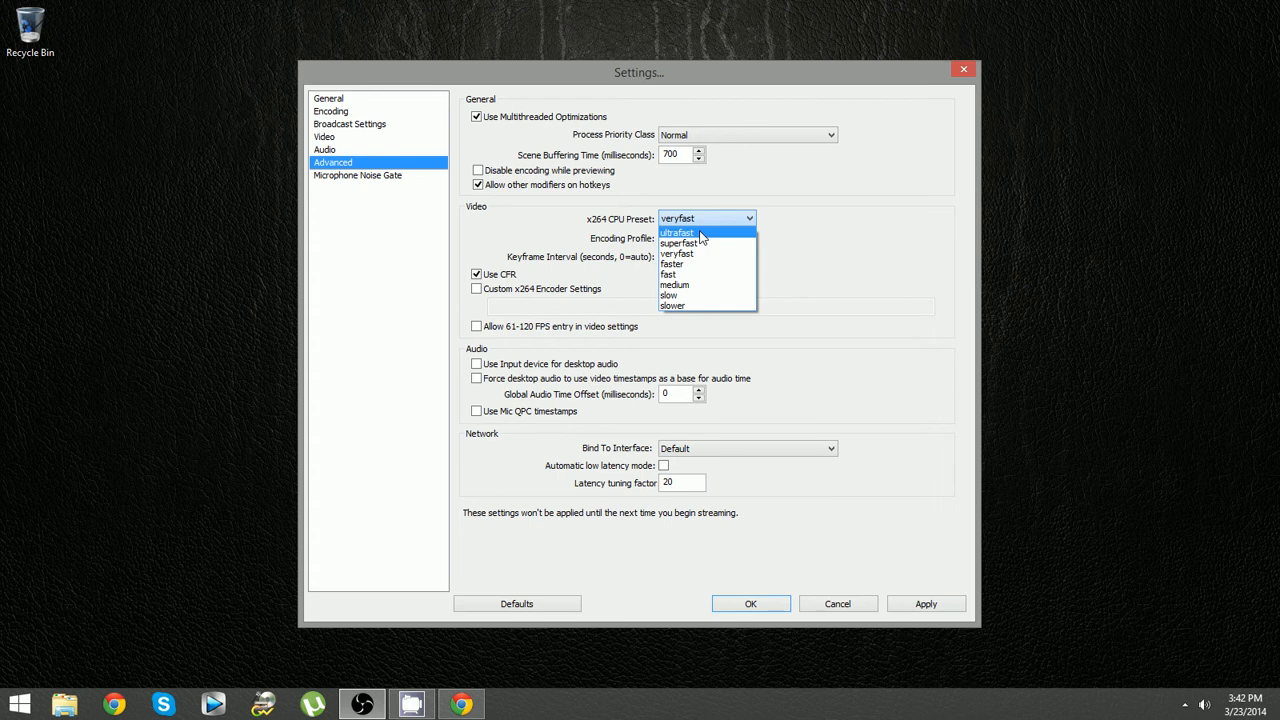
{"action": "mouse_move", "coordinate": [684, 244]}
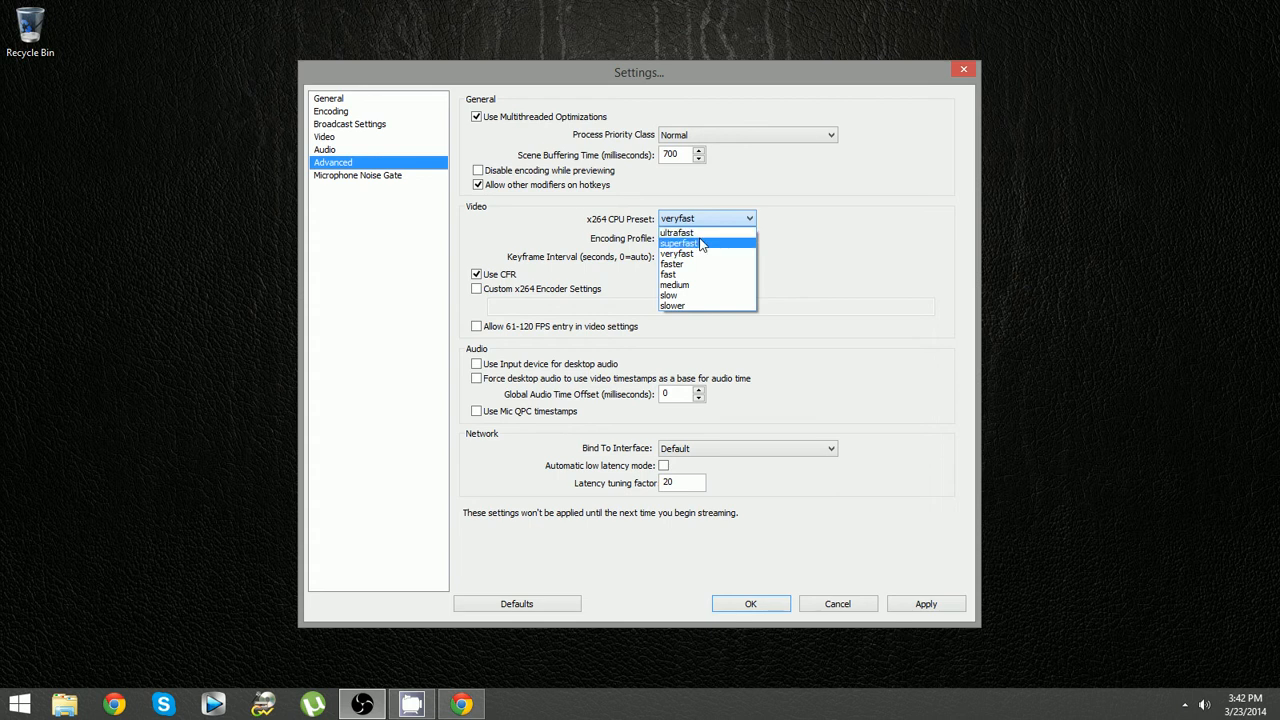
{"action": "mouse_move", "coordinate": [700, 248]}
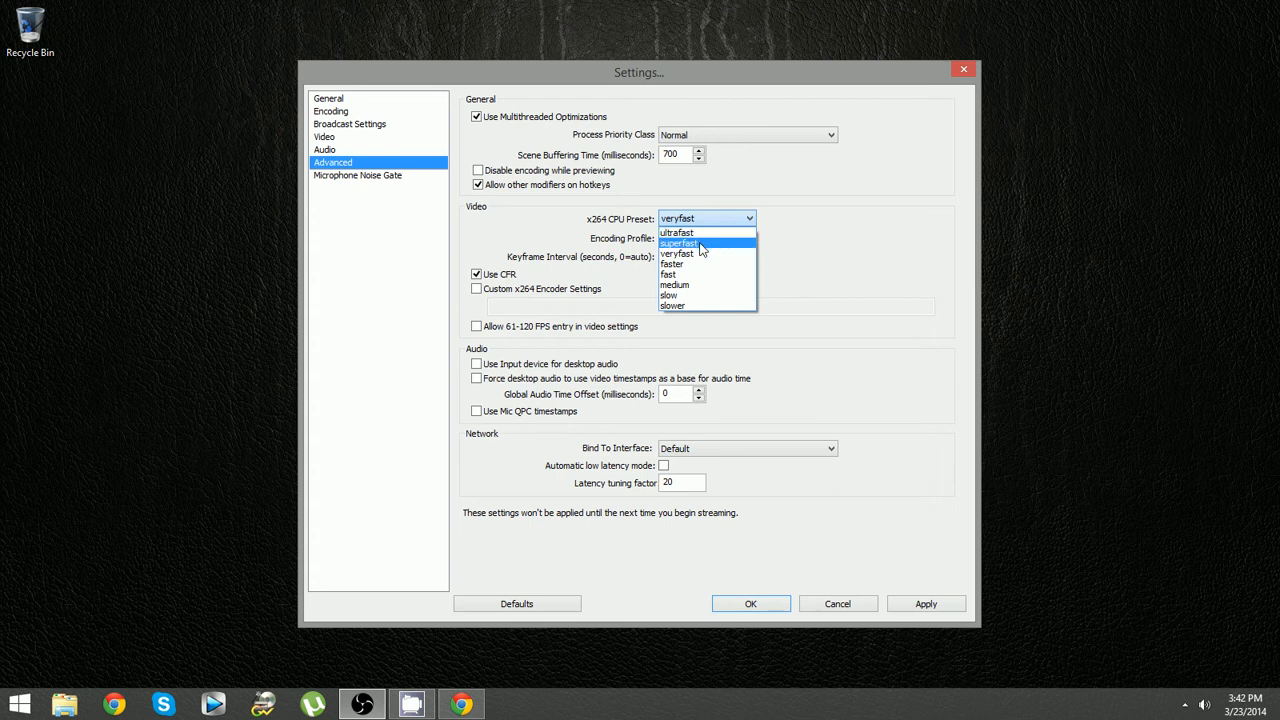
{"action": "left_click", "coordinate": [676, 252]}
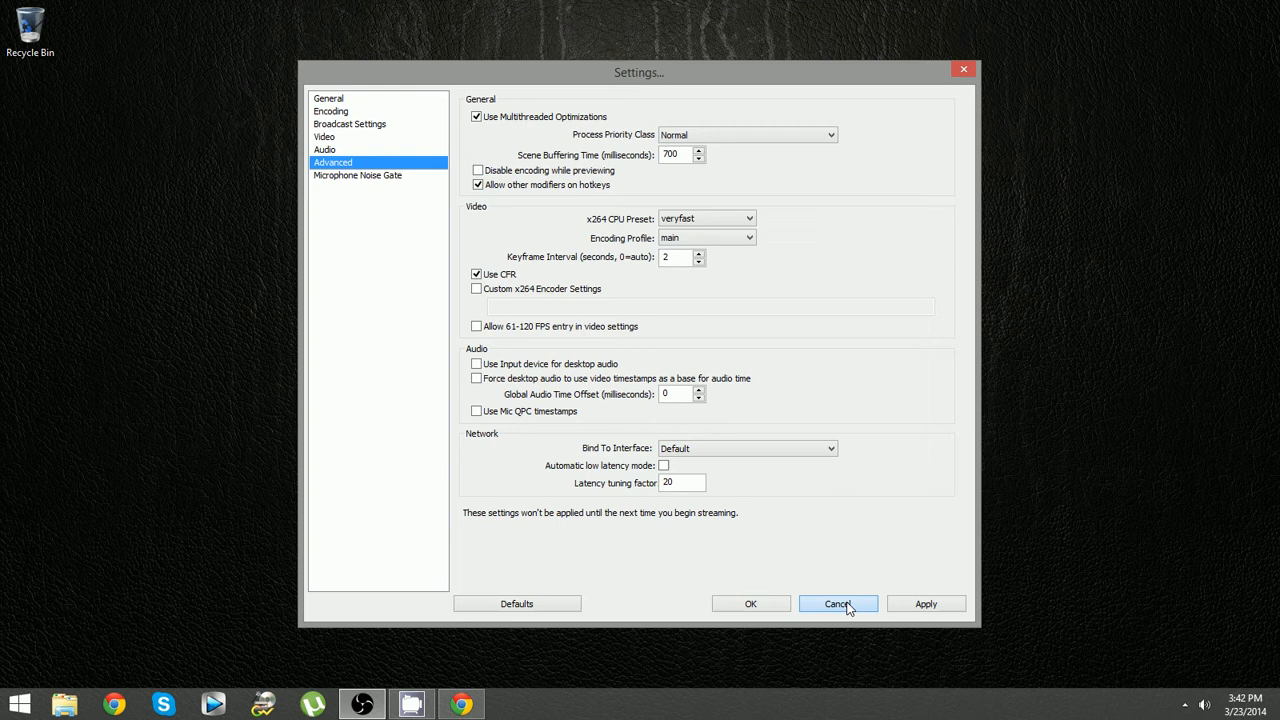
{"action": "left_click", "coordinate": [838, 604]}
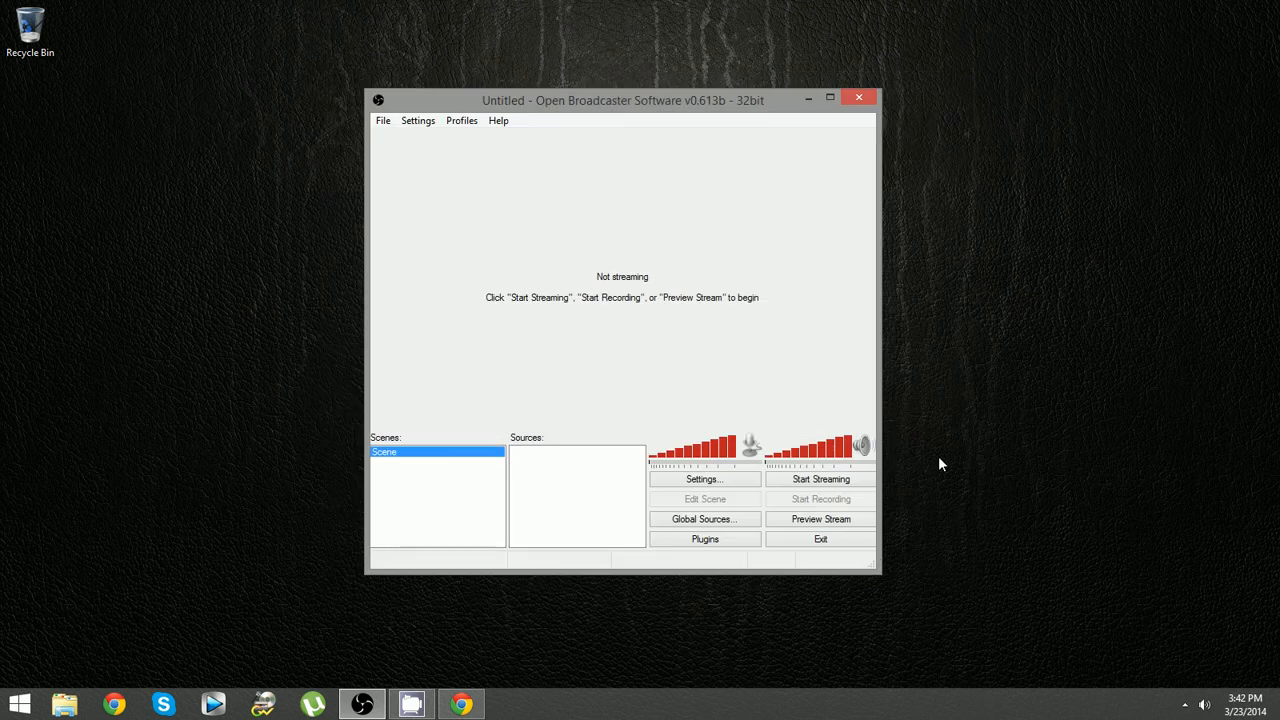